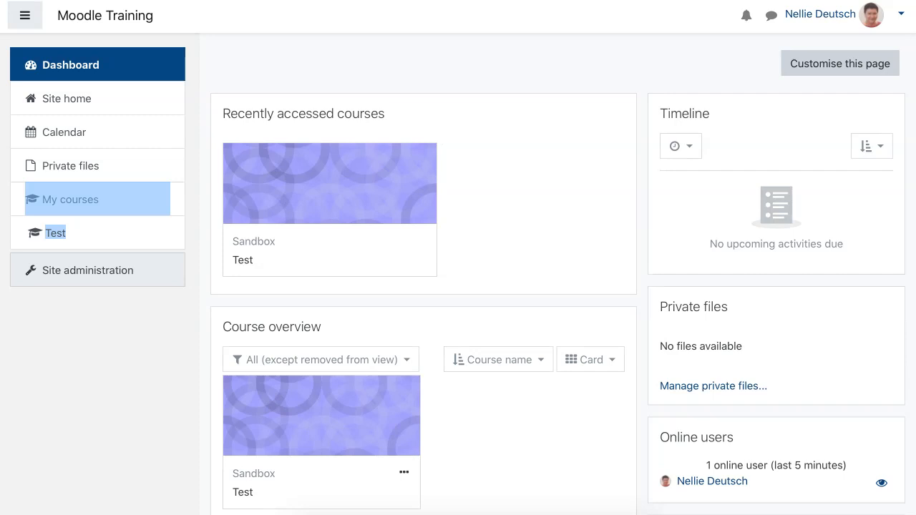
# Step: Go to Site administration's Appearance section and bring its Themes settings into view
pyautogui.click(88, 269)
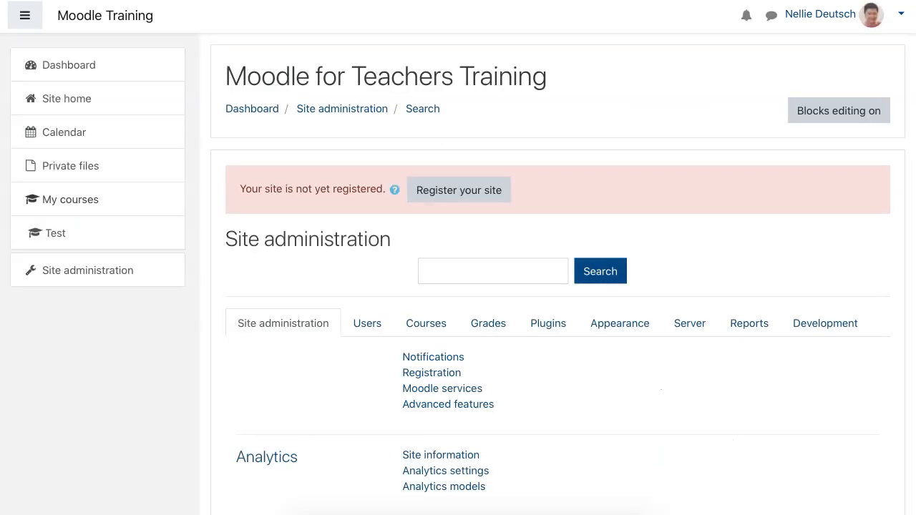
pyautogui.click(618, 323)
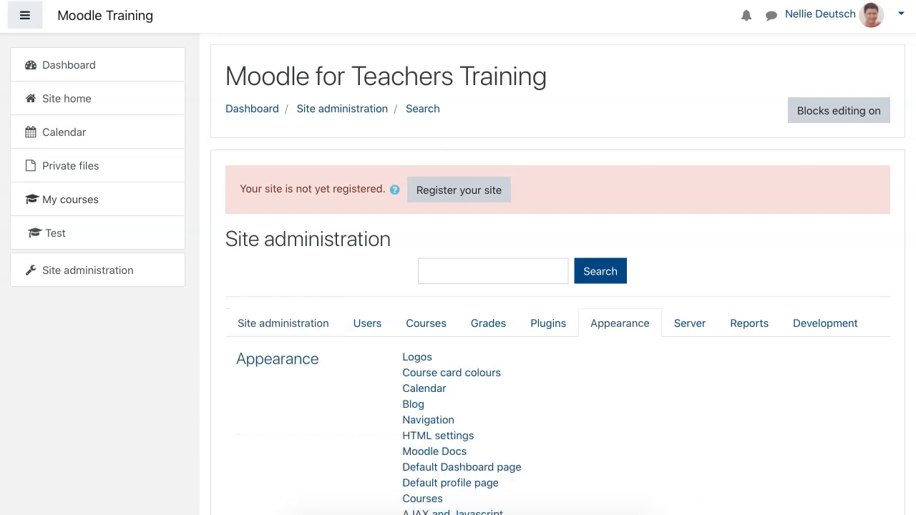
pyautogui.scroll(-3)
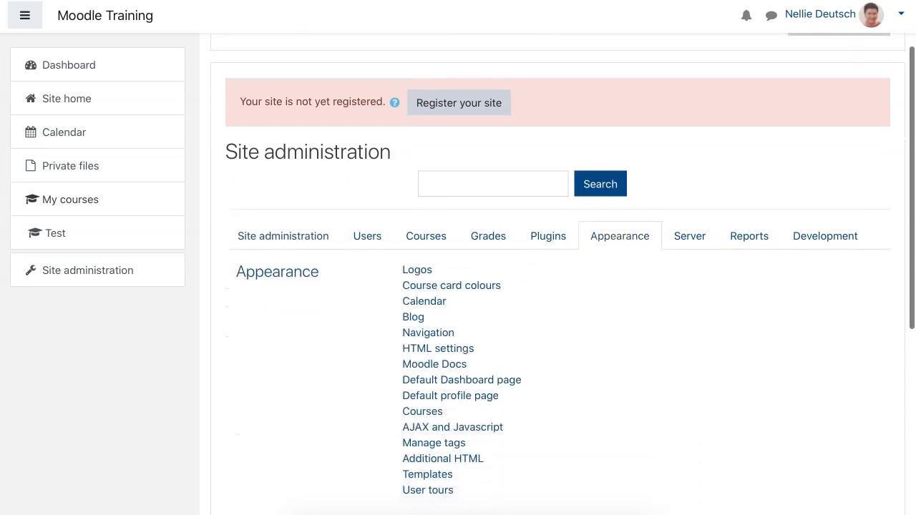
pyautogui.scroll(-3)
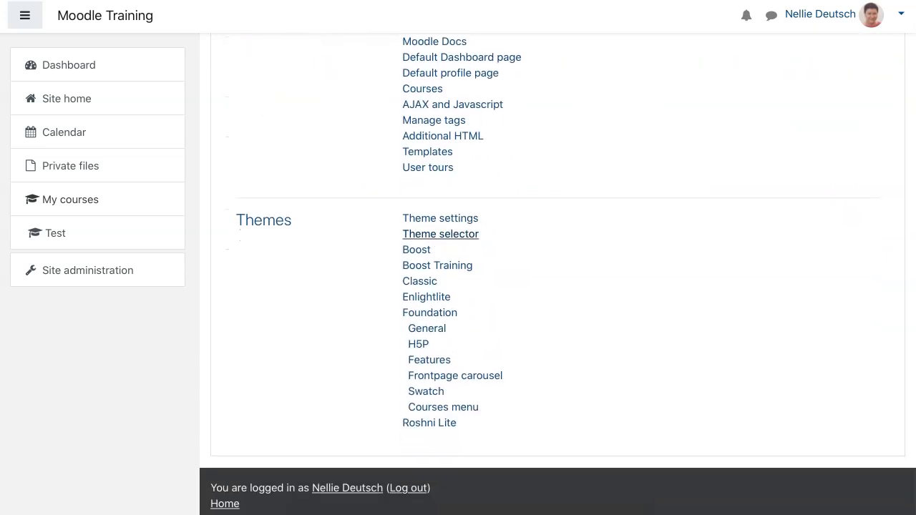
# Step: Review the installed themes in the Theme selector, where Boost is current for the default device
pyautogui.click(441, 234)
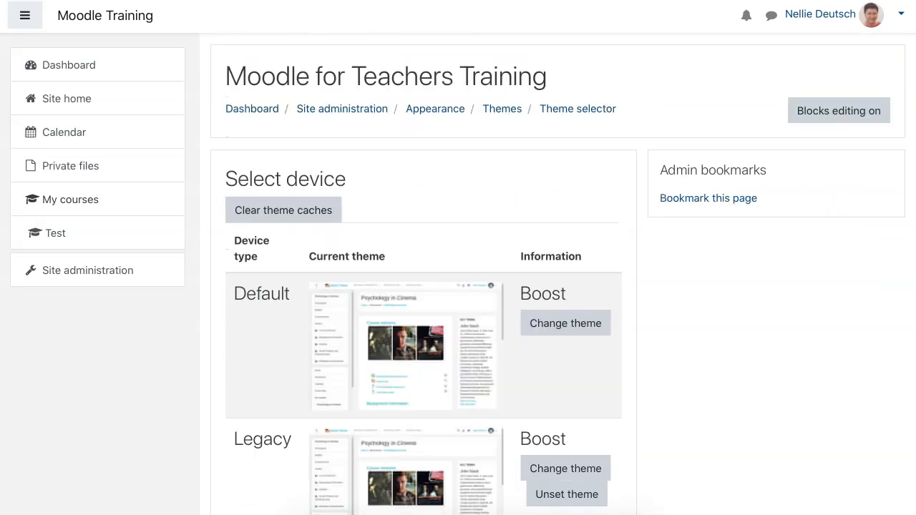
pyautogui.scroll(-3)
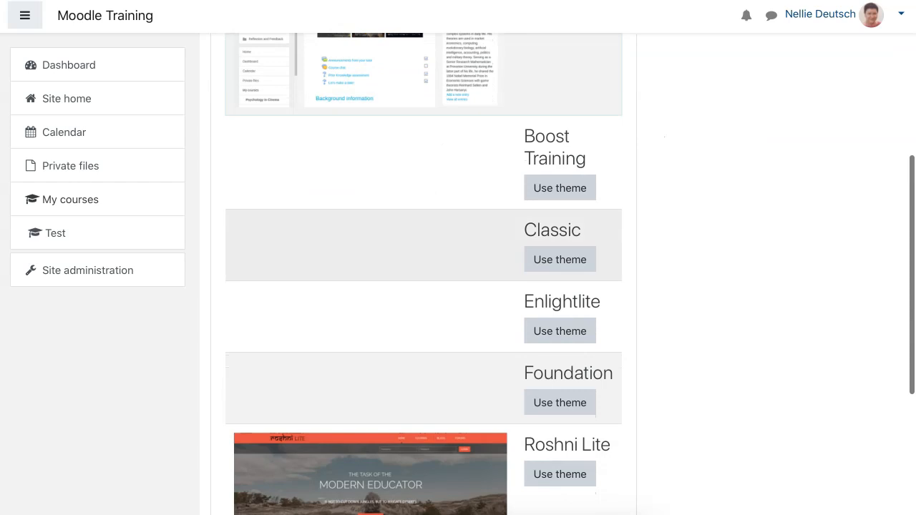
pyautogui.scroll(-3)
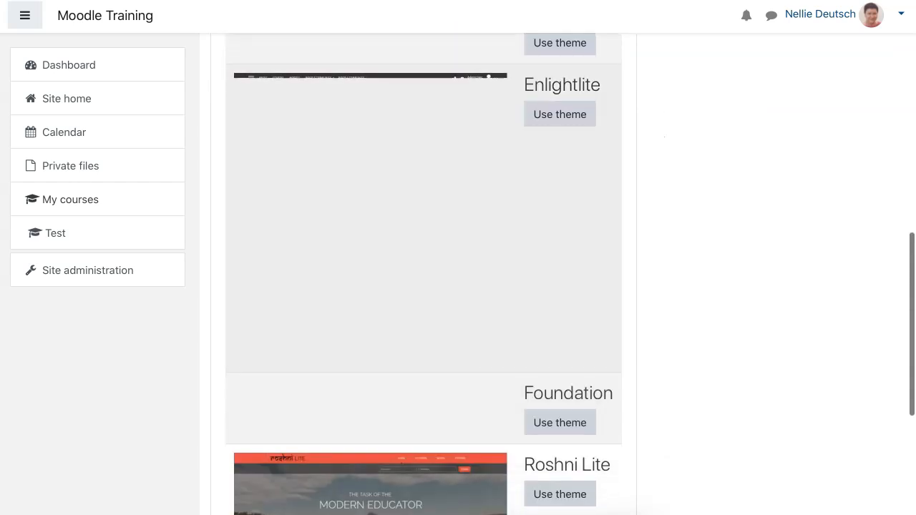
pyautogui.scroll(-3)
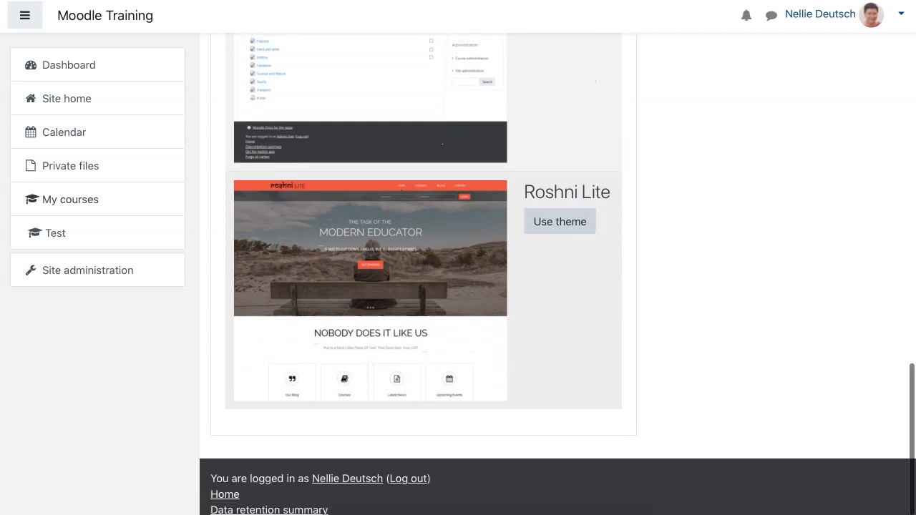
pyautogui.scroll(3)
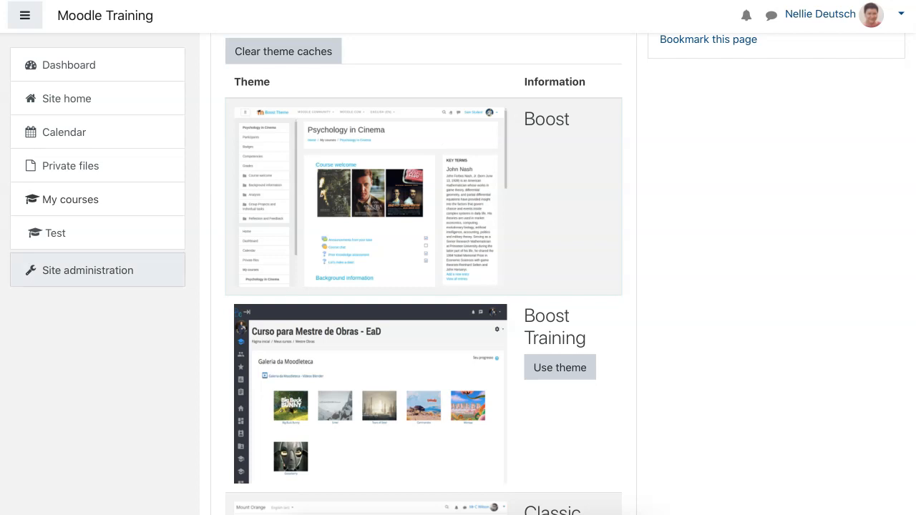
# Step: Reach the Plugin installer page from Site administration's Plugins section
pyautogui.click(89, 269)
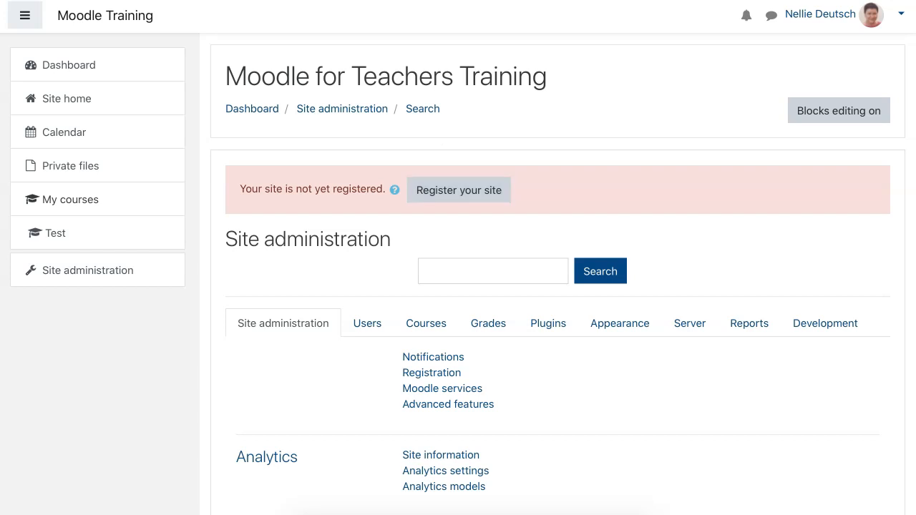
pyautogui.click(546, 324)
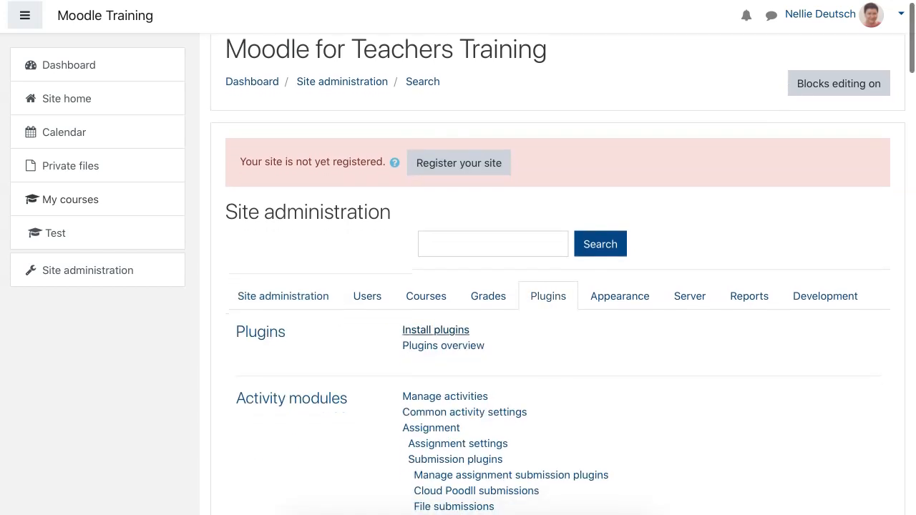
pyautogui.click(435, 329)
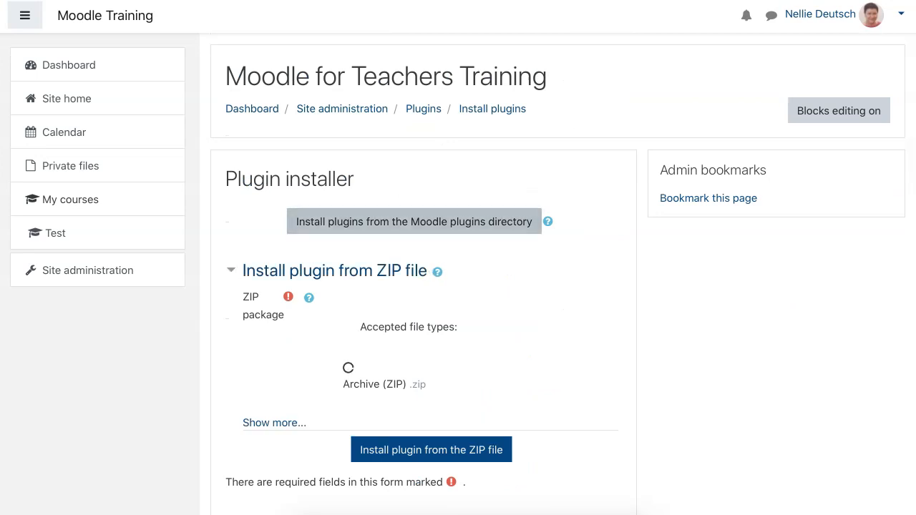
# Step: Go to the Moodle plugins directory and start signing in to moodle.org
pyautogui.click(412, 220)
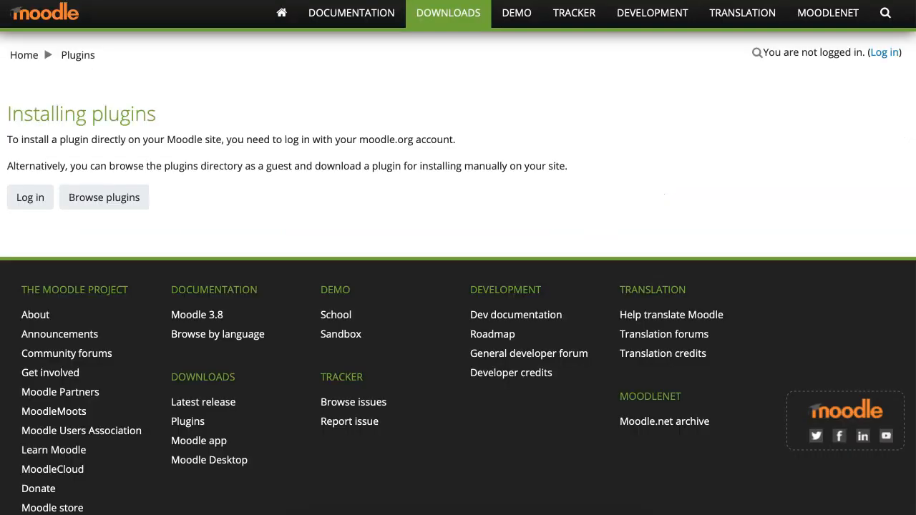
pyautogui.click(29, 197)
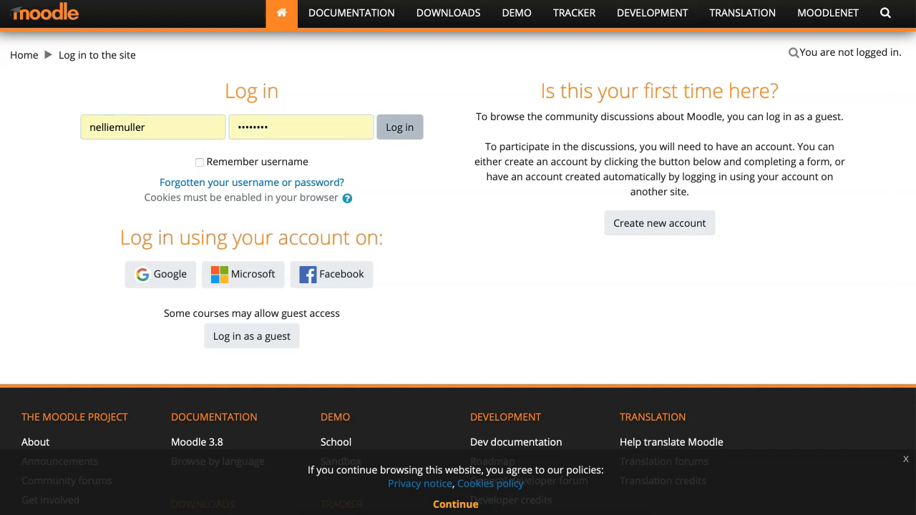
# Step: Sign in and filter the directory to Theme plugins compatible with Moodle 3.8
pyautogui.click(399, 126)
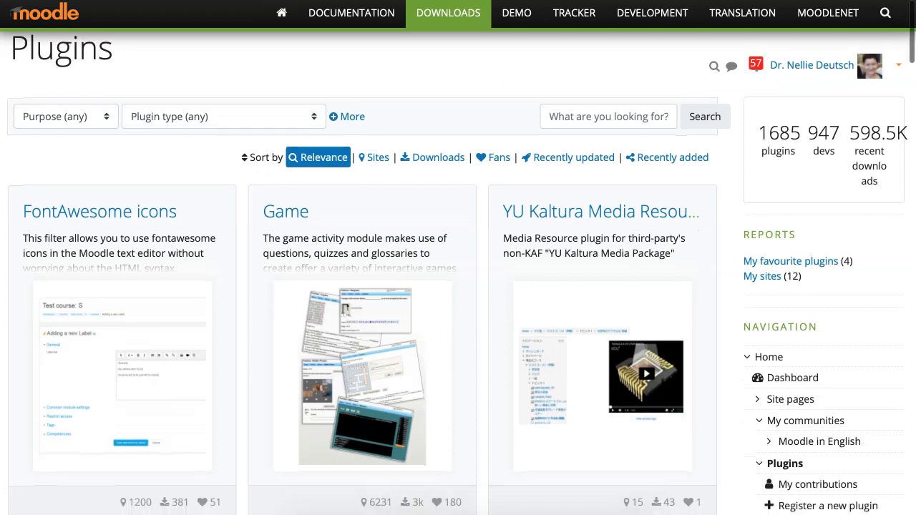
pyautogui.click(346, 116)
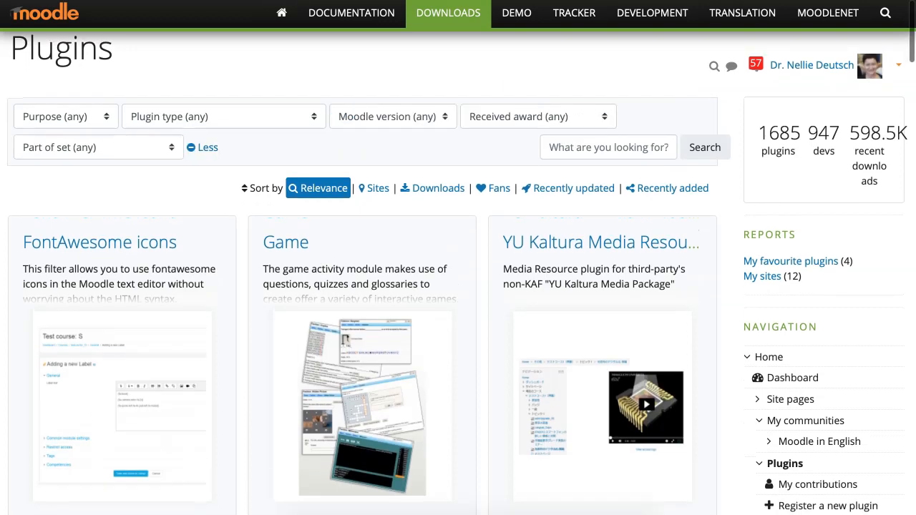
pyautogui.click(392, 115)
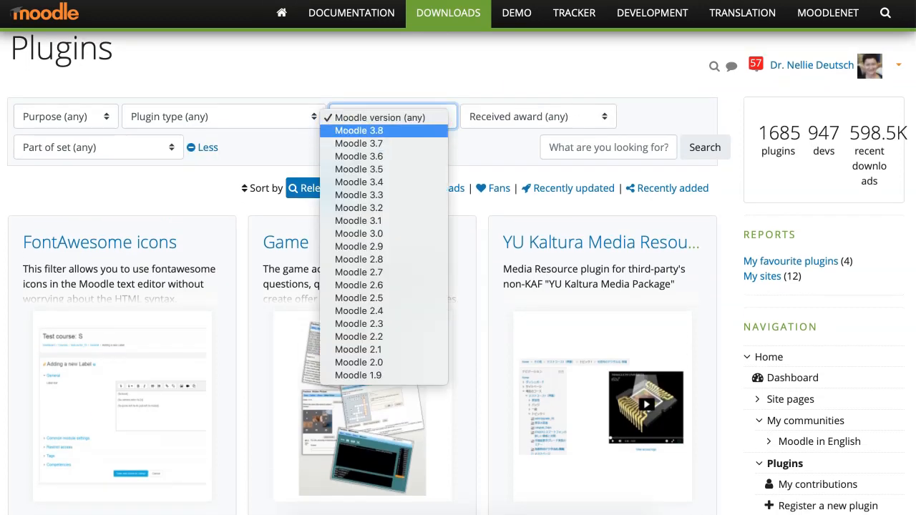
pyautogui.click(358, 130)
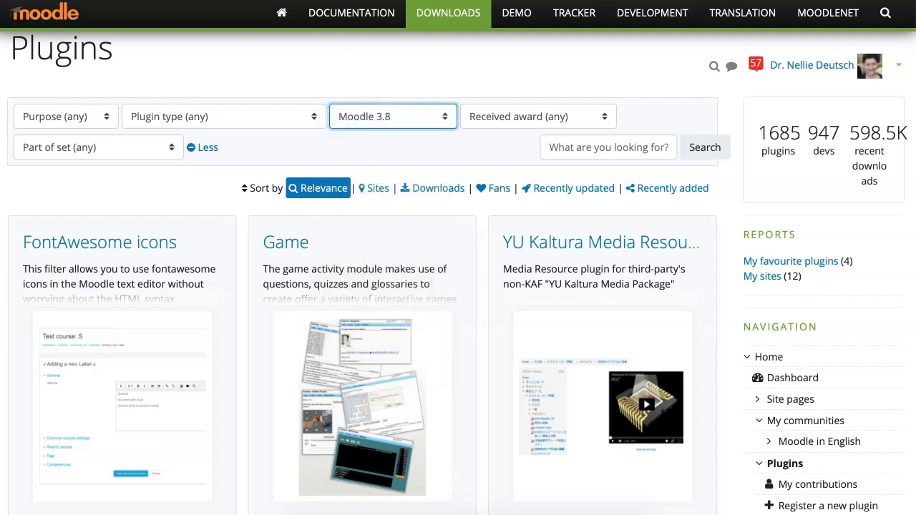
pyautogui.click(223, 116)
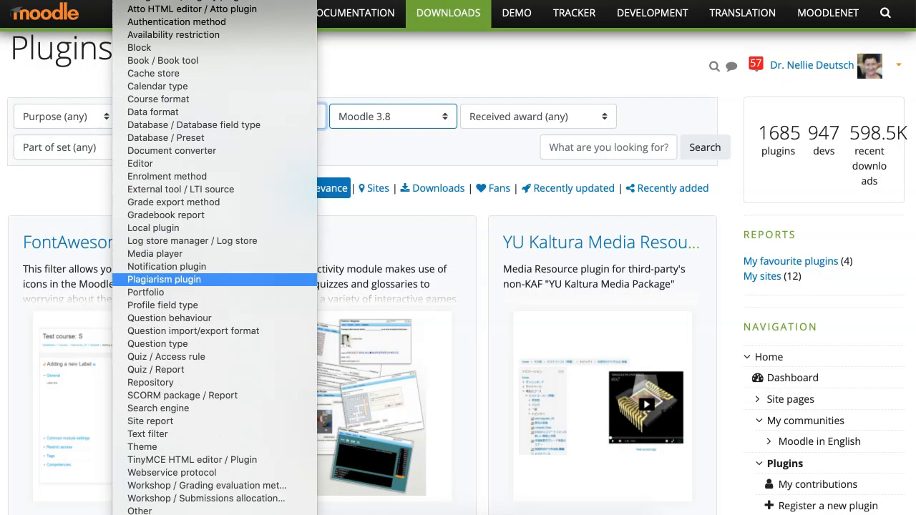
pyautogui.click(142, 447)
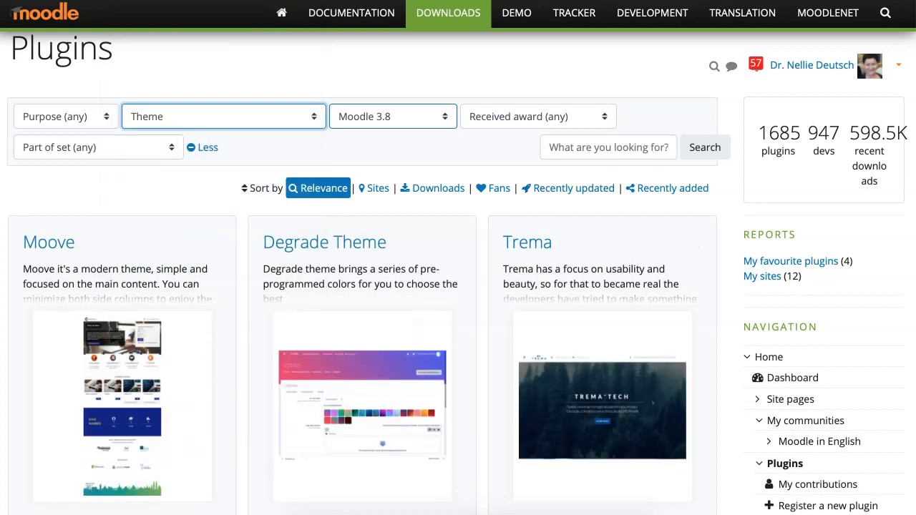
# Step: Browse down the filtered theme list until the Eguru theme comes into view
pyautogui.scroll(-3)
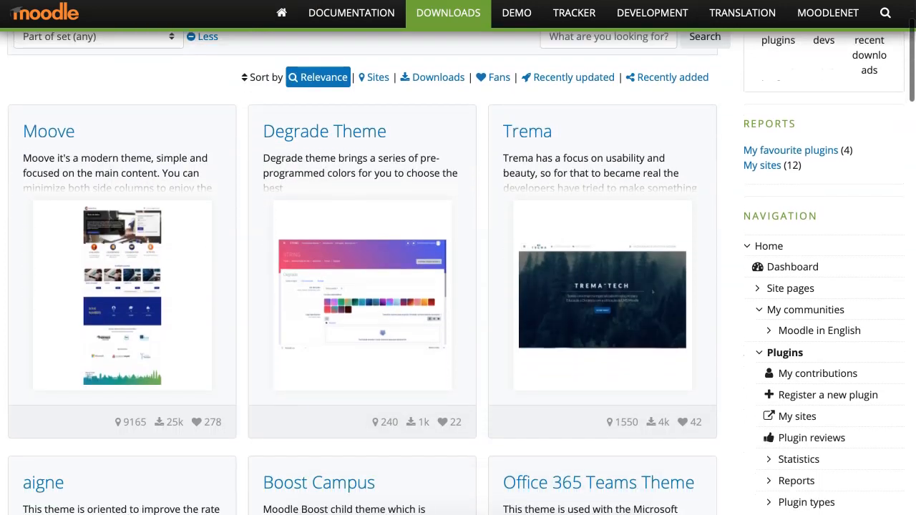
pyautogui.scroll(-3)
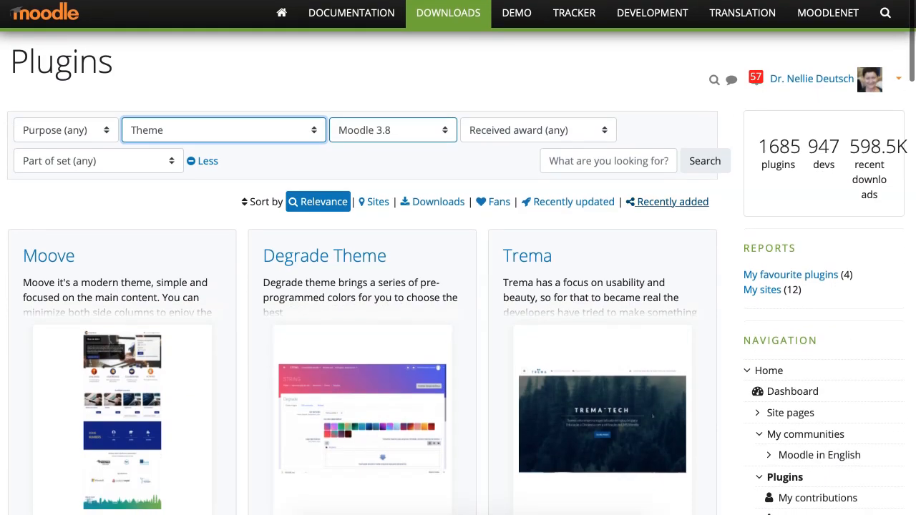
pyautogui.scroll(-3)
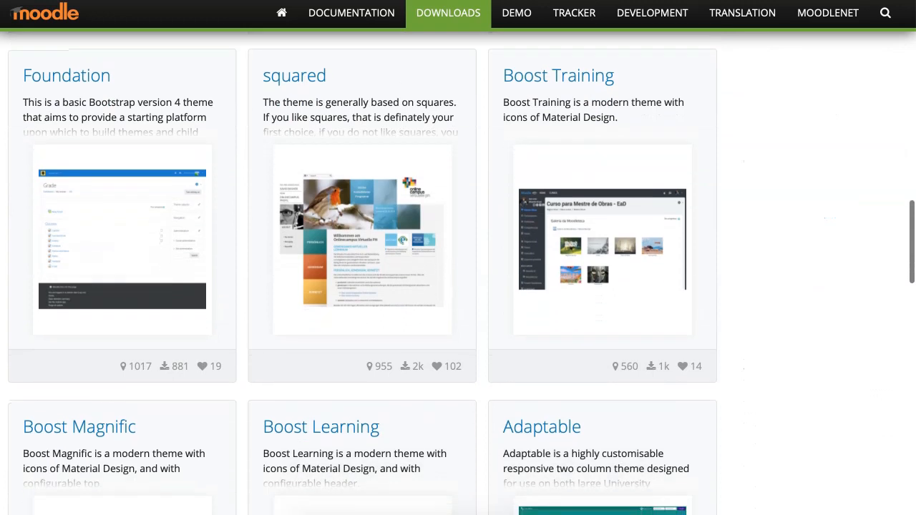
pyautogui.scroll(-3)
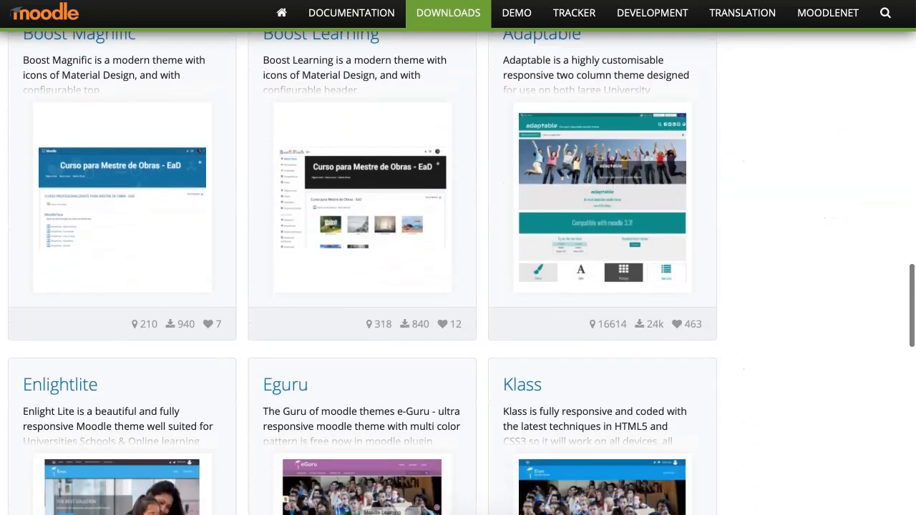
pyautogui.scroll(-3)
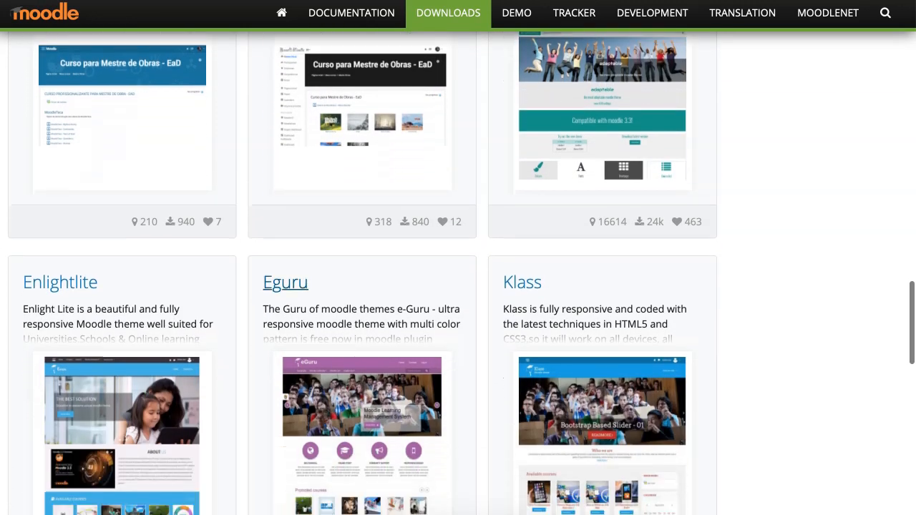
# Step: View the Eguru theme's details page with its release for Moodle 3.8
pyautogui.click(285, 281)
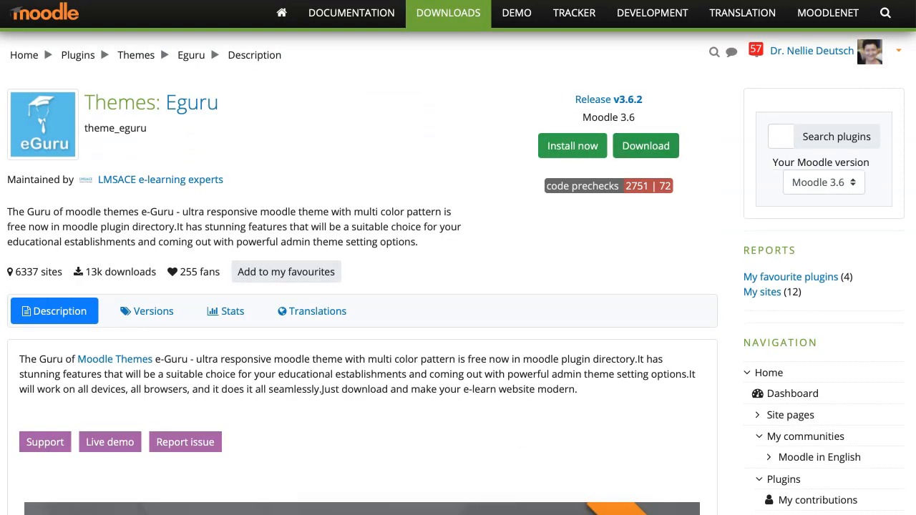
pyautogui.click(824, 182)
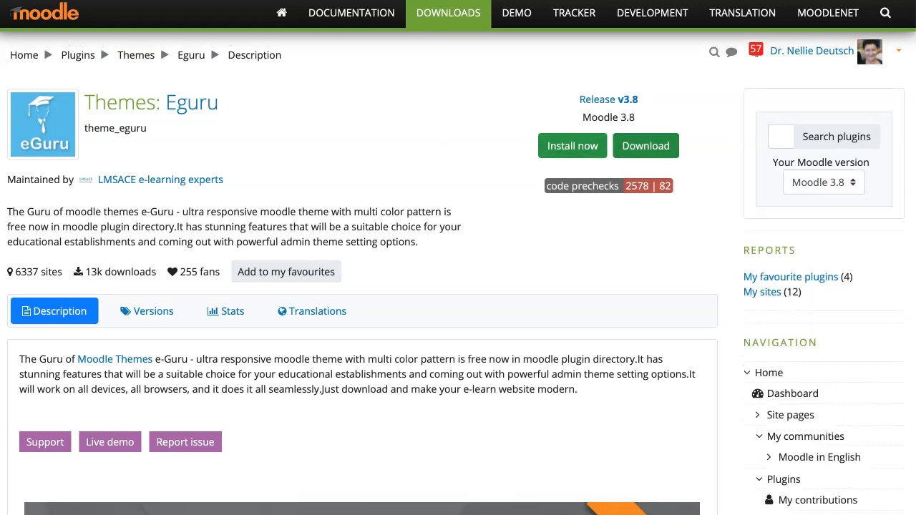
# Step: Start installing Eguru and list my registered sites with their Install now options
pyautogui.click(761, 149)
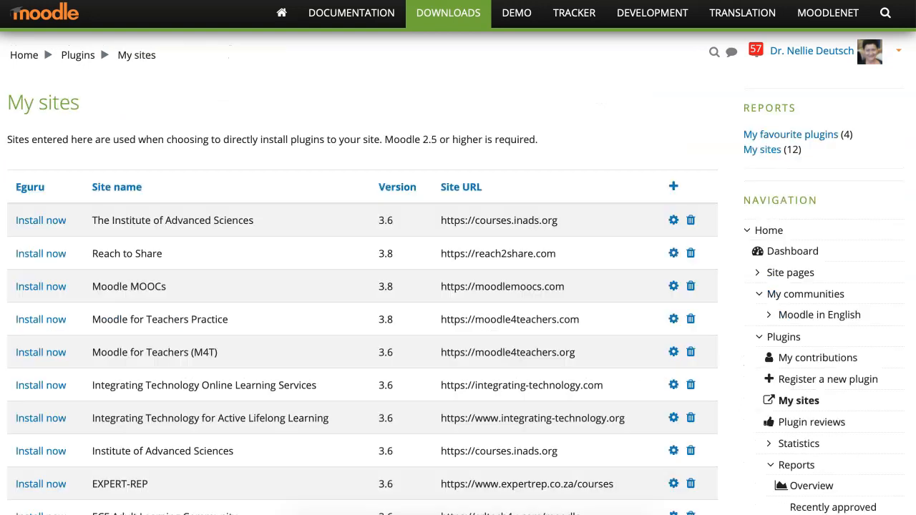
pyautogui.scroll(-3)
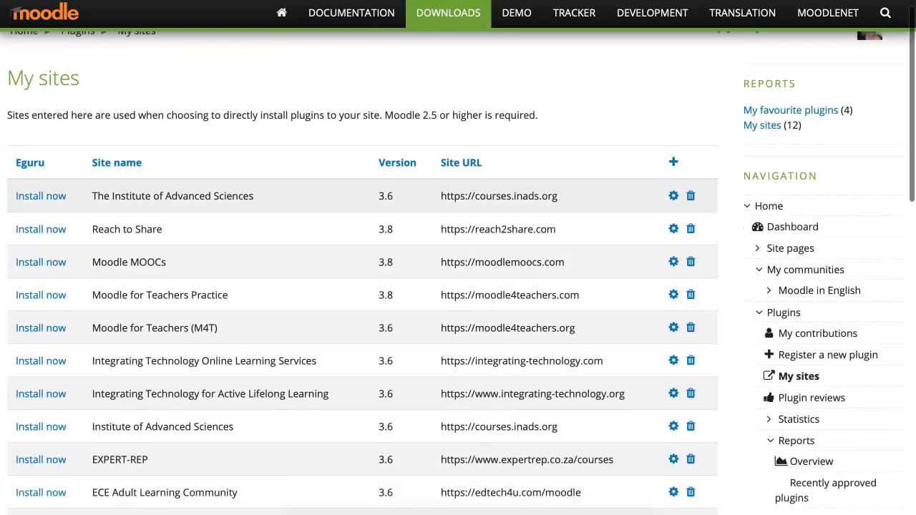
pyautogui.scroll(-3)
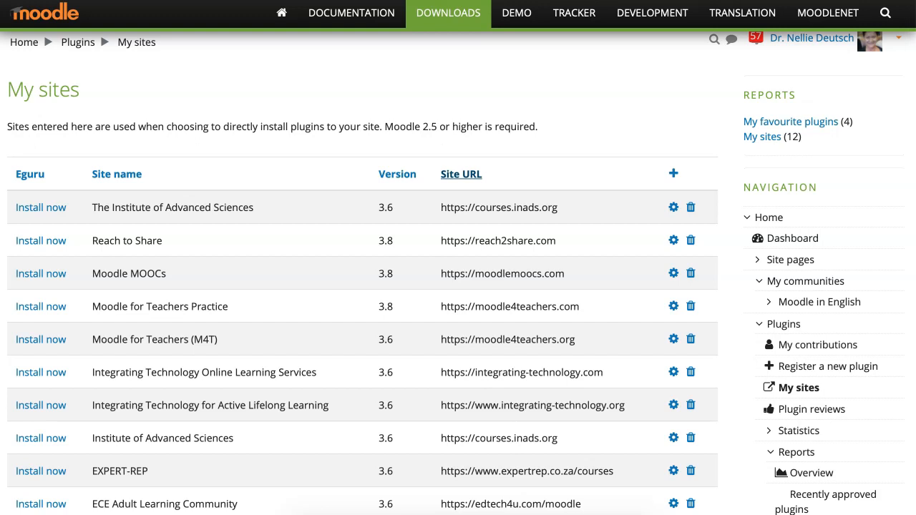
pyautogui.moveTo(461, 174)
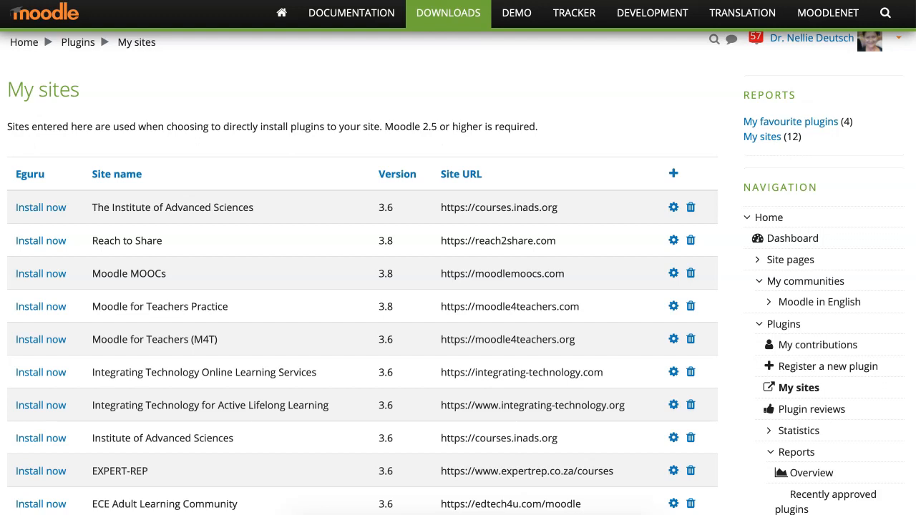
# Step: Install Eguru on the training site and confirm downloading its package for validation
pyautogui.click(40, 206)
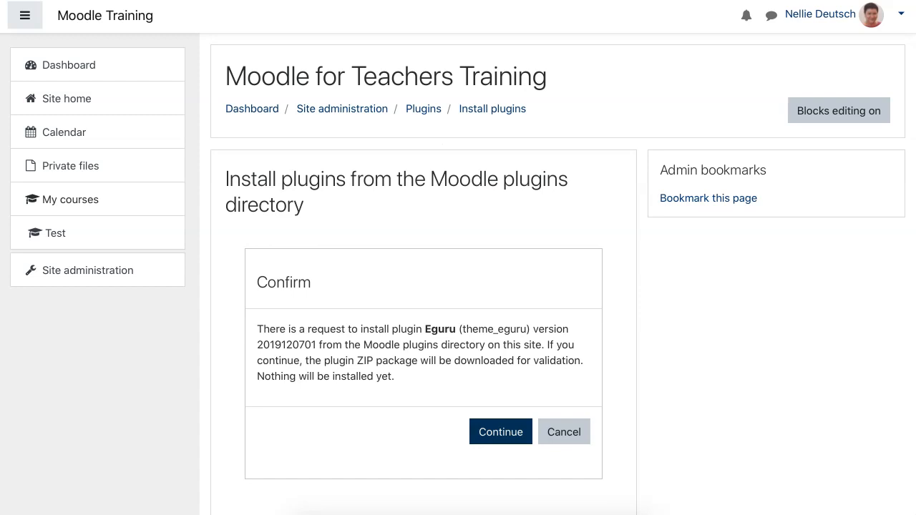
pyautogui.click(501, 432)
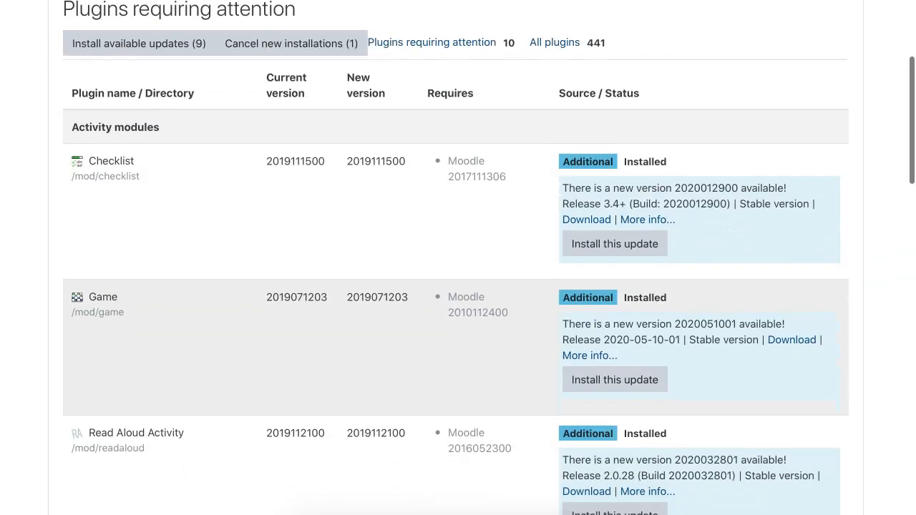
# Step: Upgrade the Moodle database so the pending theme_eguru installation completes successfully
pyautogui.scroll(-3)
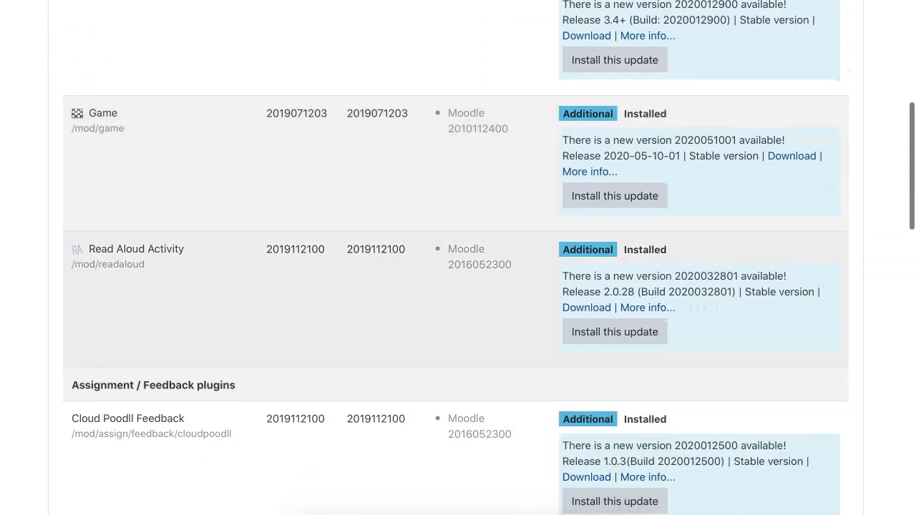
pyautogui.scroll(-3)
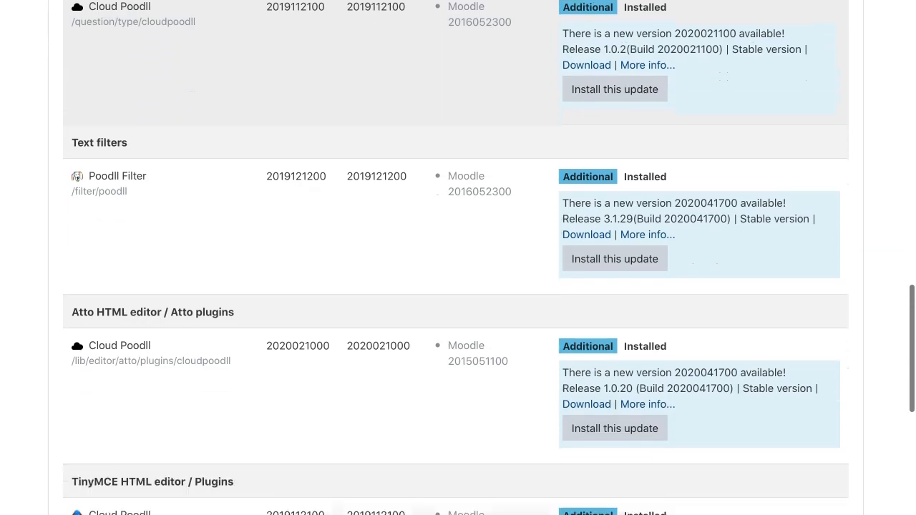
pyautogui.scroll(-3)
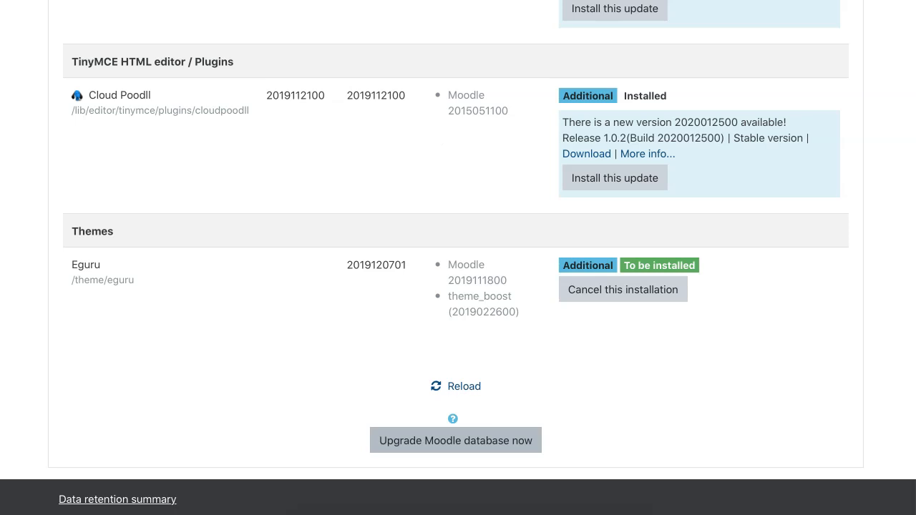
pyautogui.click(455, 439)
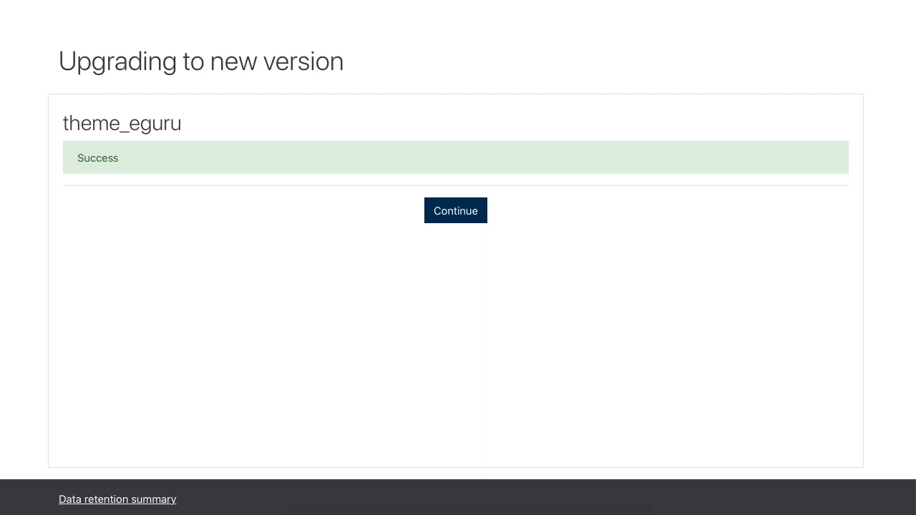
# Step: Continue to the New settings - Eguru page and check its Site Color Scheme options
pyautogui.click(455, 211)
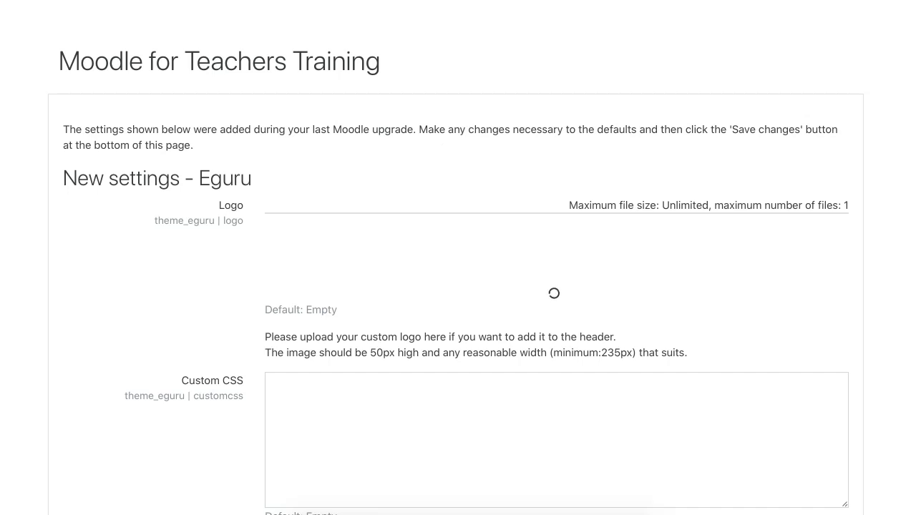
pyautogui.scroll(-3)
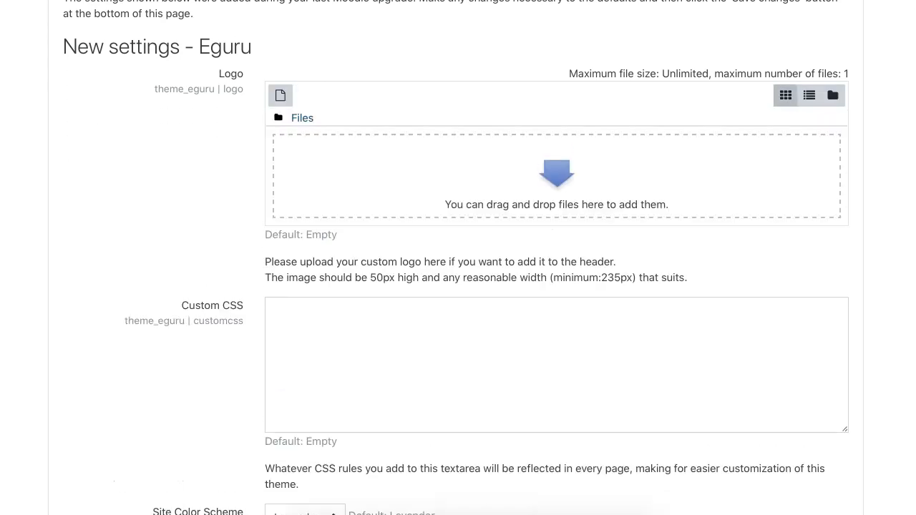
pyautogui.scroll(-3)
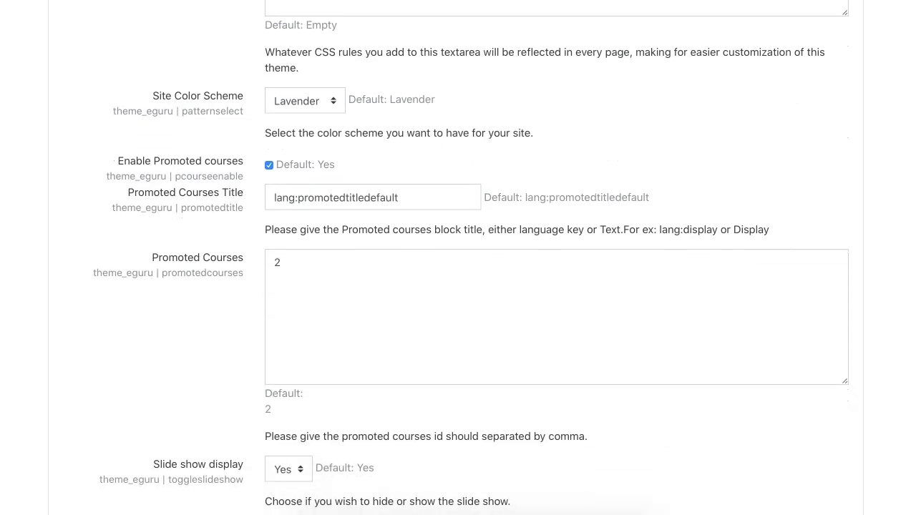
pyautogui.click(299, 100)
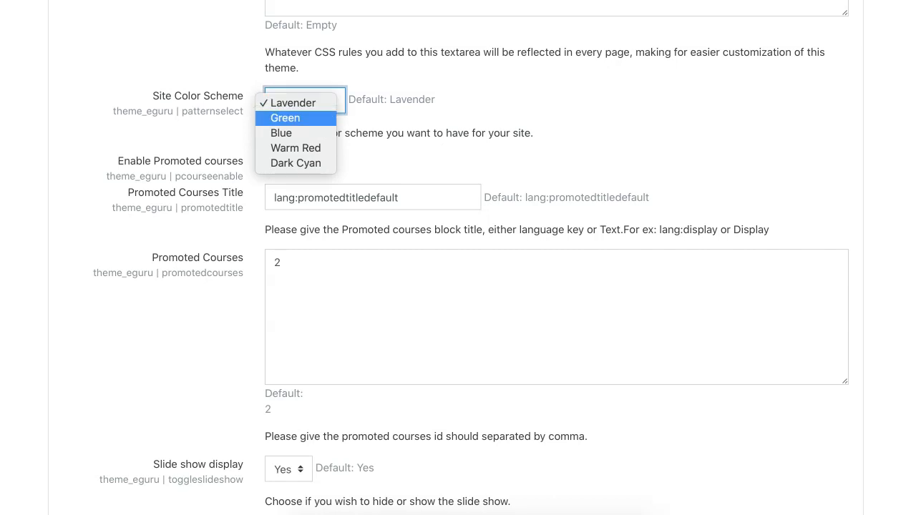
pyautogui.moveTo(281, 133)
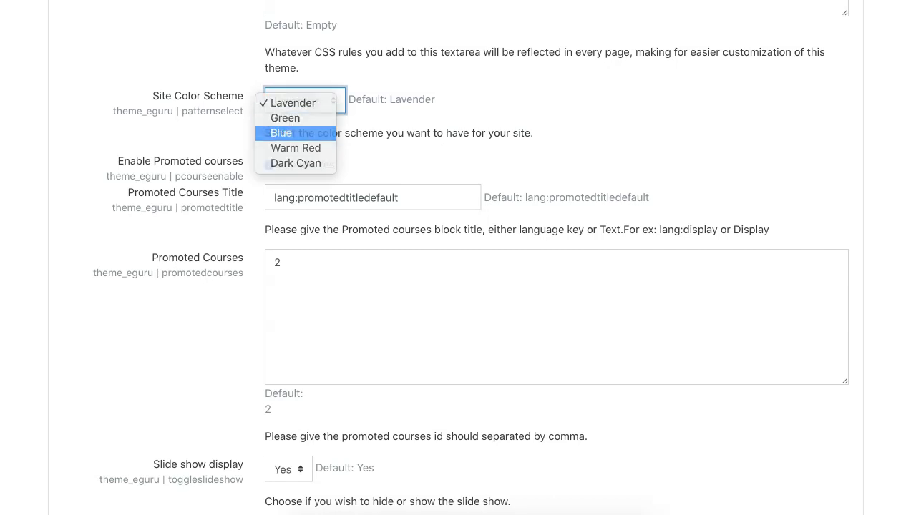
# Step: Review the remaining Eguru settings down to saving them, ending on the Notifications page
pyautogui.scroll(-3)
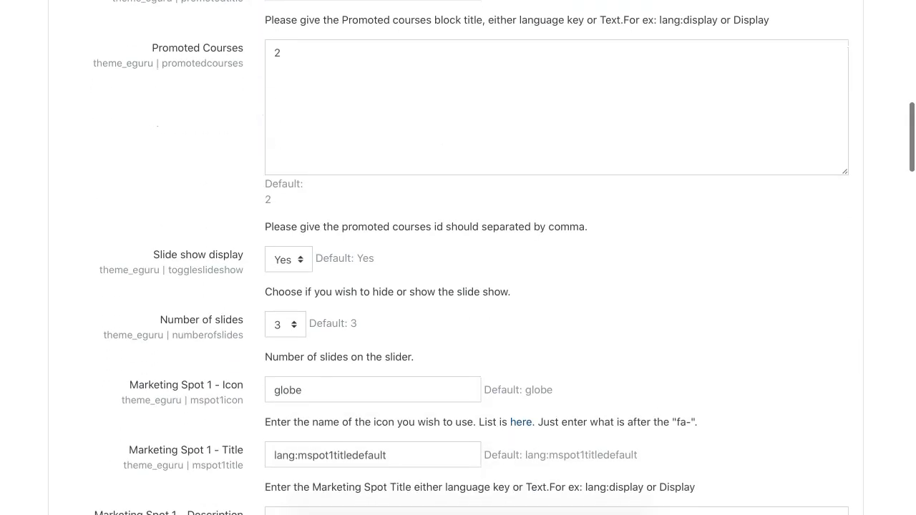
pyautogui.scroll(-3)
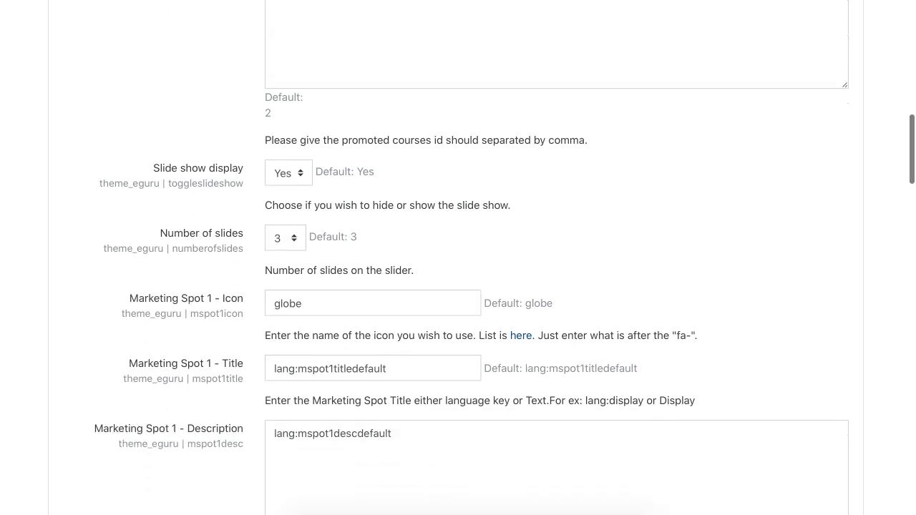
pyautogui.scroll(-3)
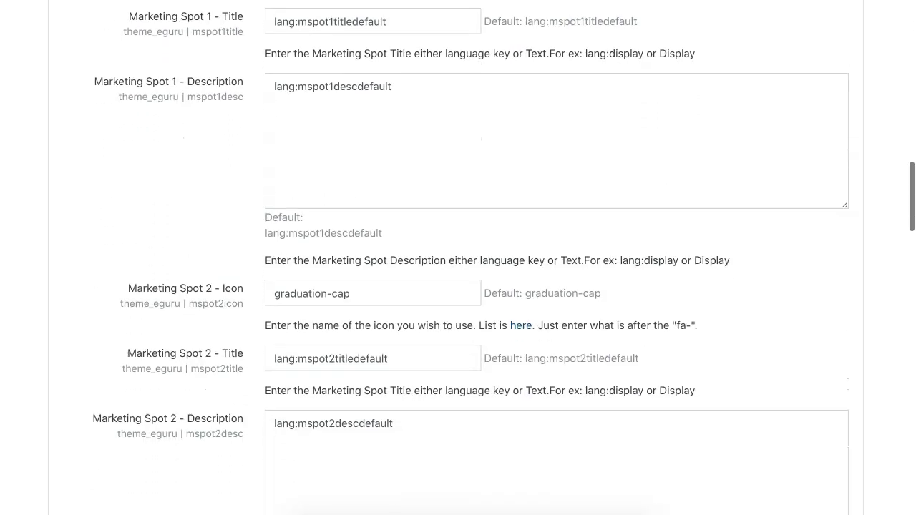
pyautogui.scroll(-3)
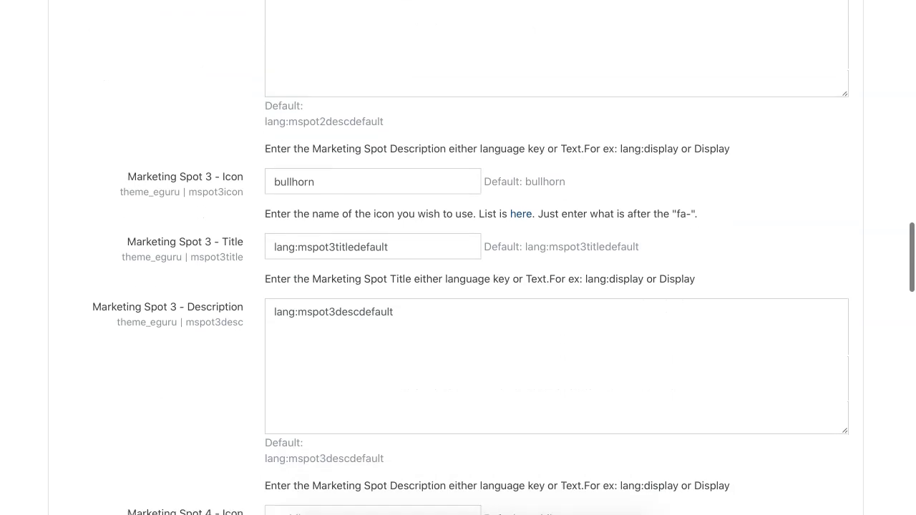
pyautogui.scroll(-3)
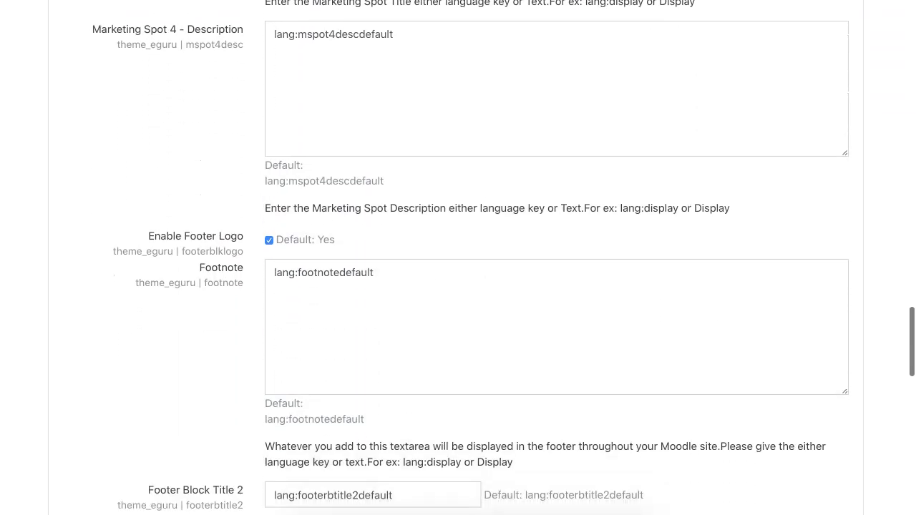
pyautogui.scroll(-3)
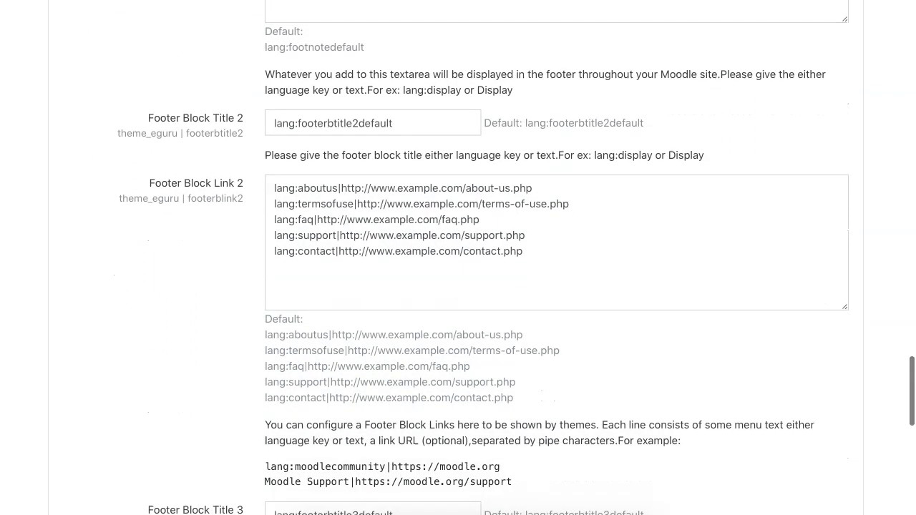
pyautogui.scroll(-3)
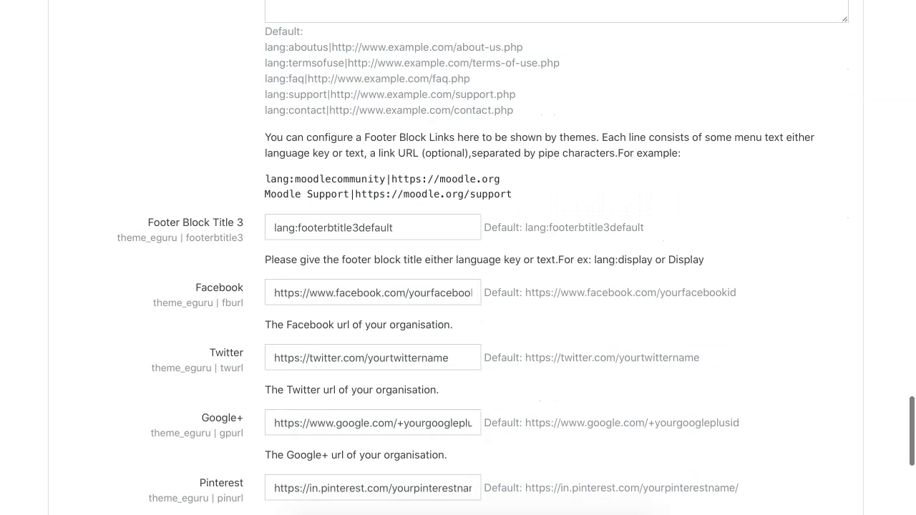
pyautogui.scroll(-3)
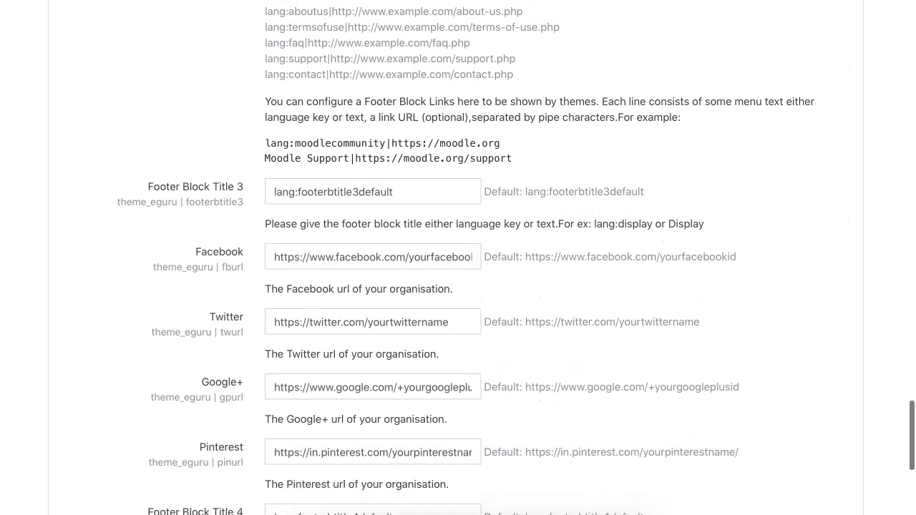
pyautogui.scroll(-3)
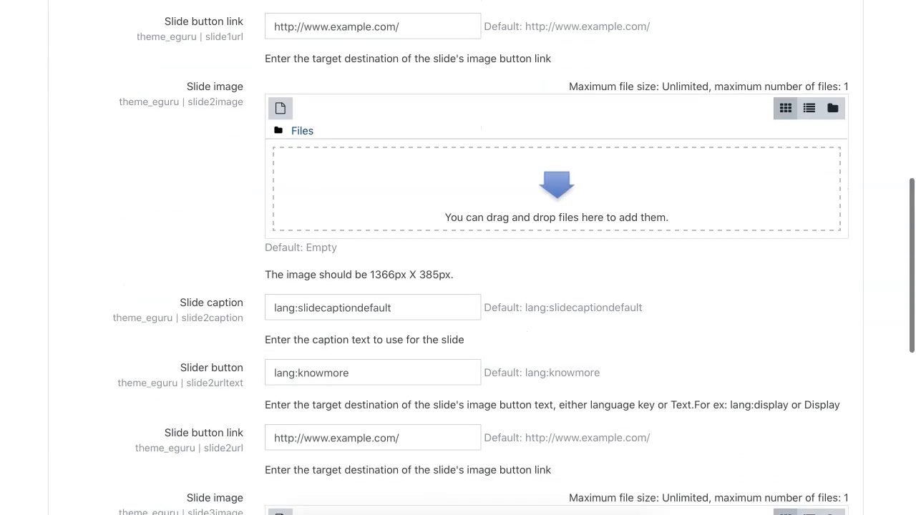
pyautogui.scroll(-3)
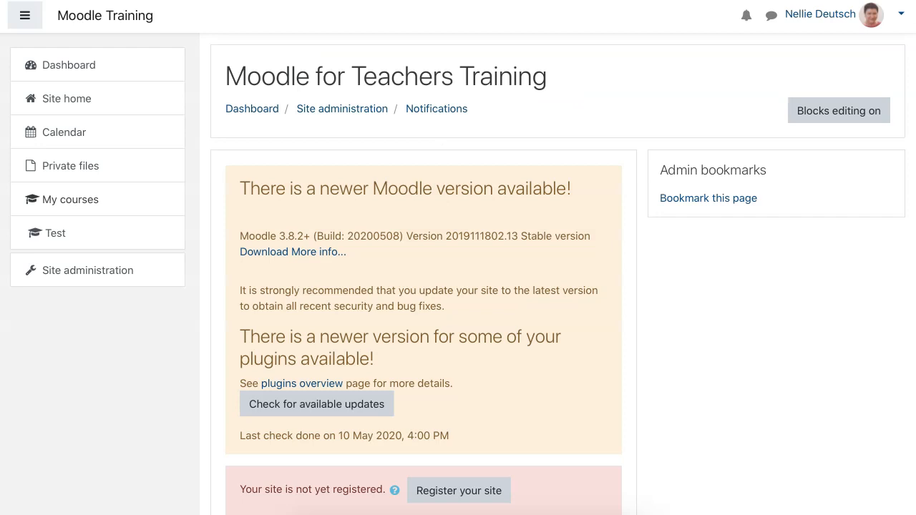
# Step: Scroll the Site administration page to bring the Appearance and Themes sections into view
pyautogui.scroll(-3)
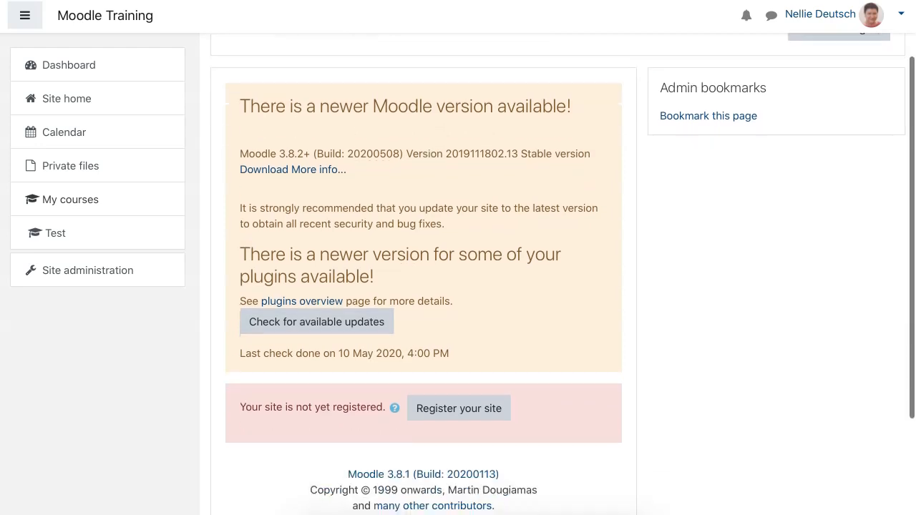
pyautogui.scroll(-3)
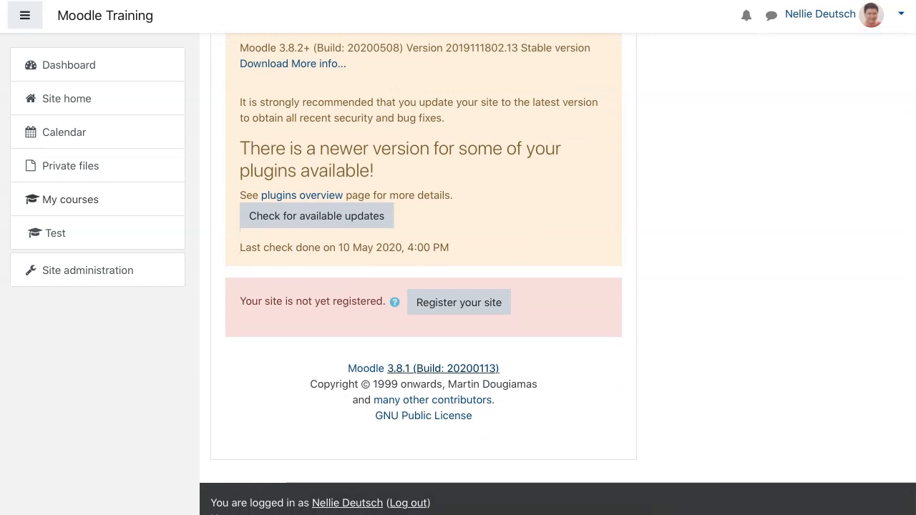
pyautogui.scroll(3)
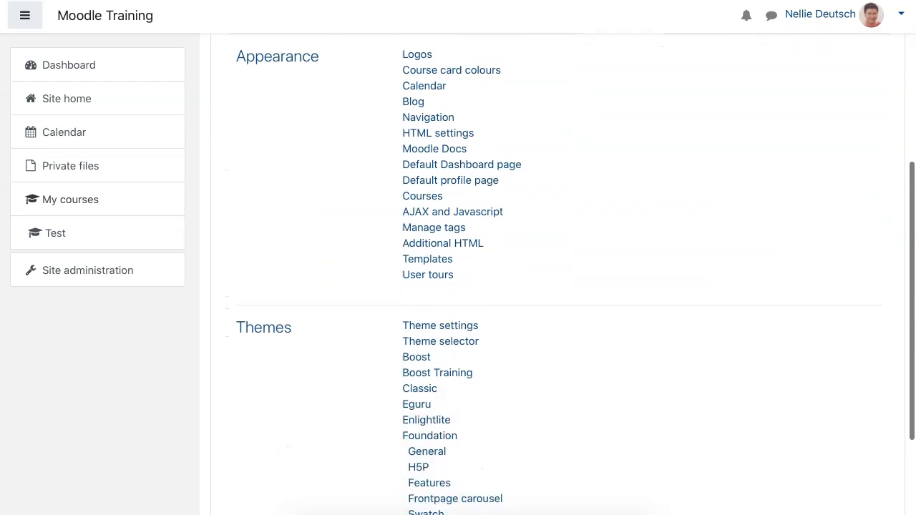
# Step: Change the Default device theme and scroll the Theme selector list down to Eguru
pyautogui.scroll(-3)
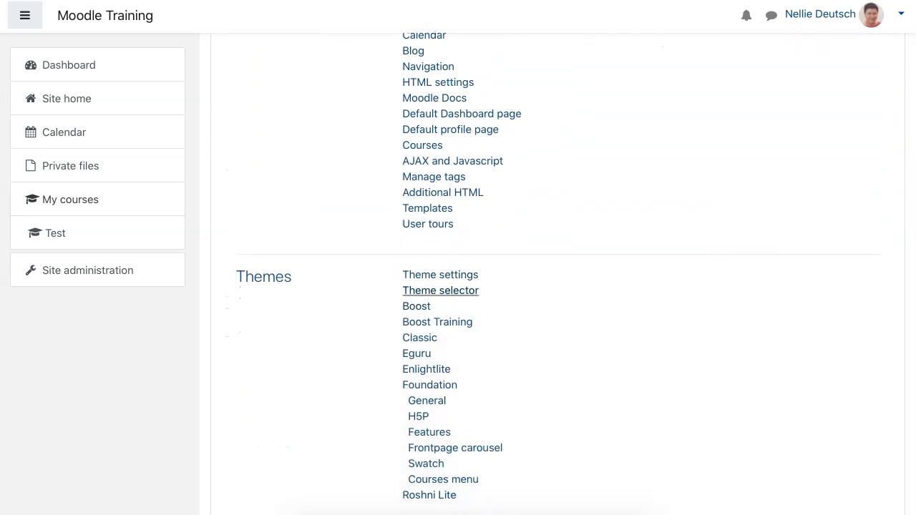
pyautogui.click(441, 289)
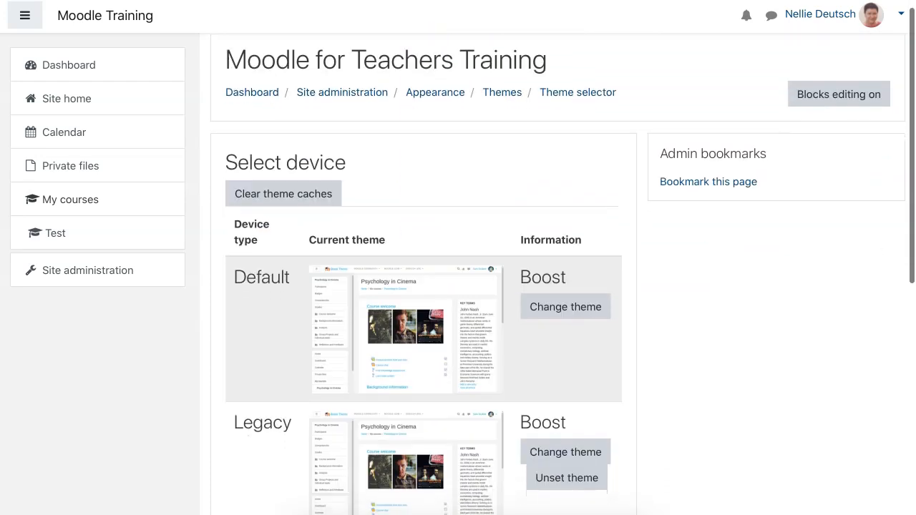
pyautogui.scroll(-3)
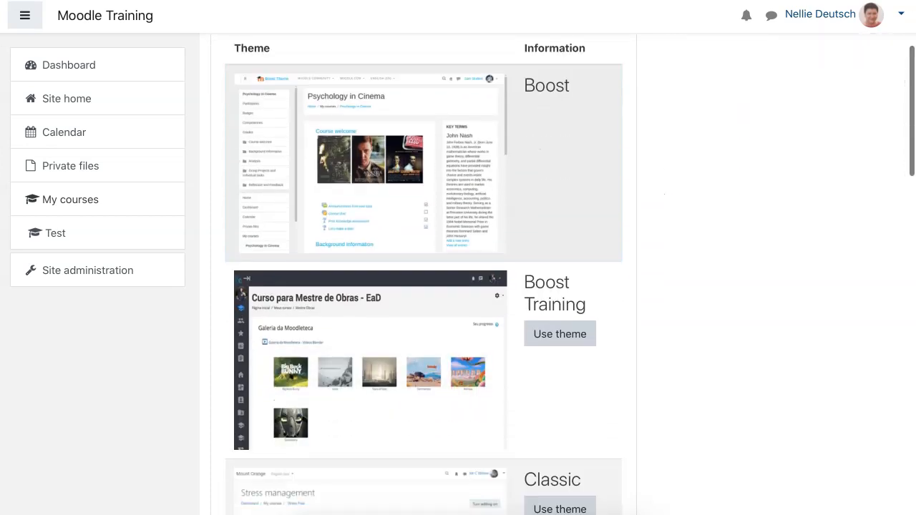
pyautogui.scroll(-3)
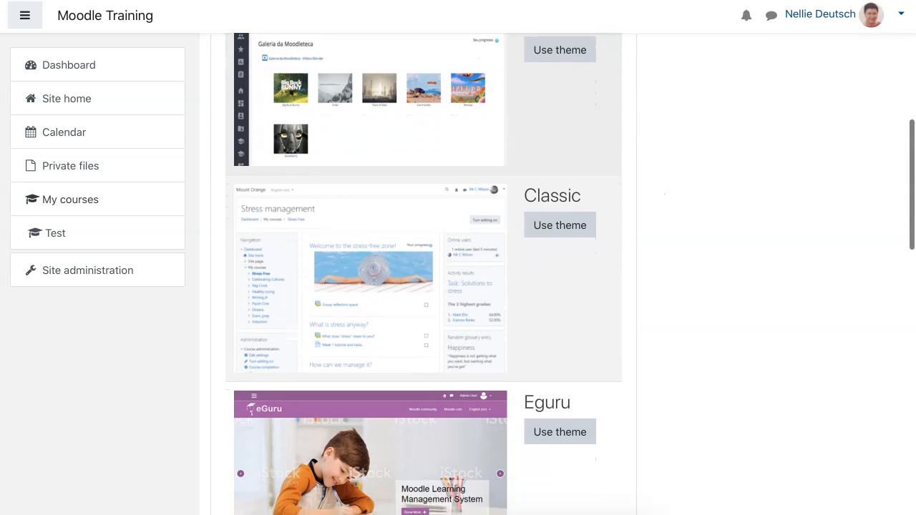
pyautogui.scroll(-3)
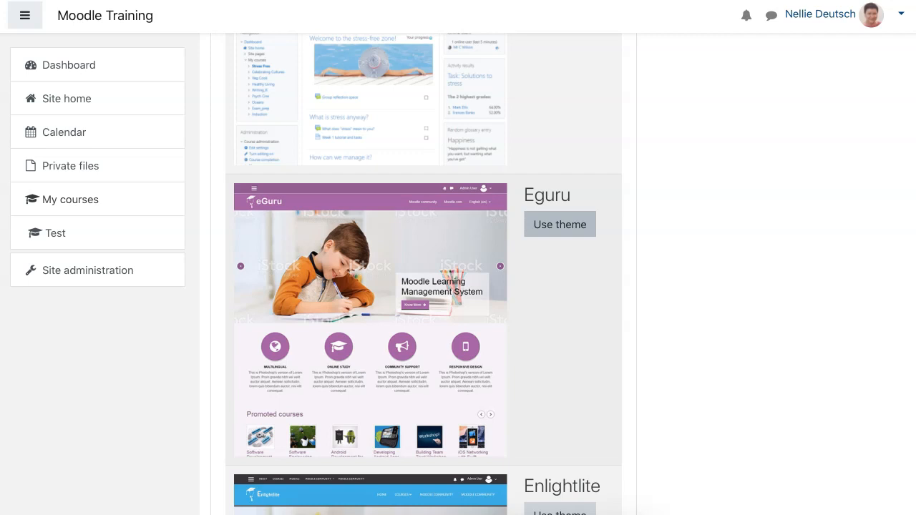
# Step: Use Eguru as the Default device theme and continue back to the device theme overview
pyautogui.click(559, 224)
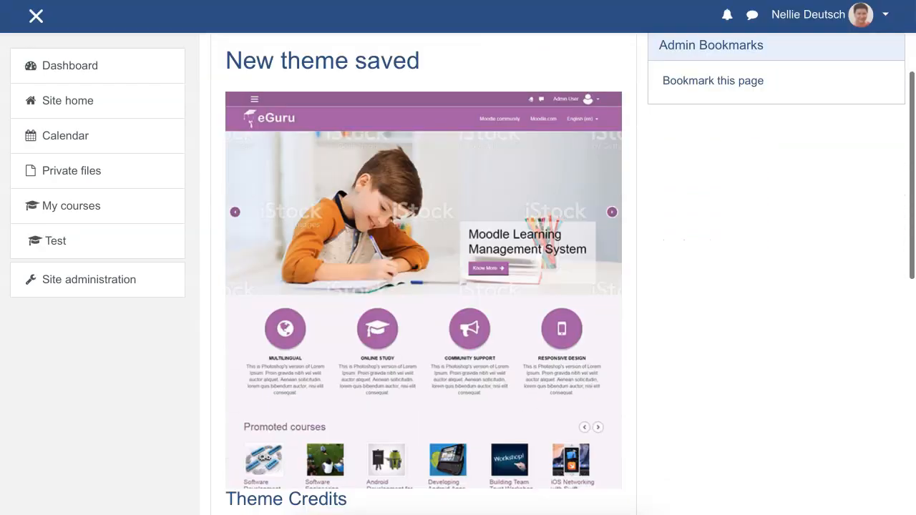
pyautogui.scroll(-3)
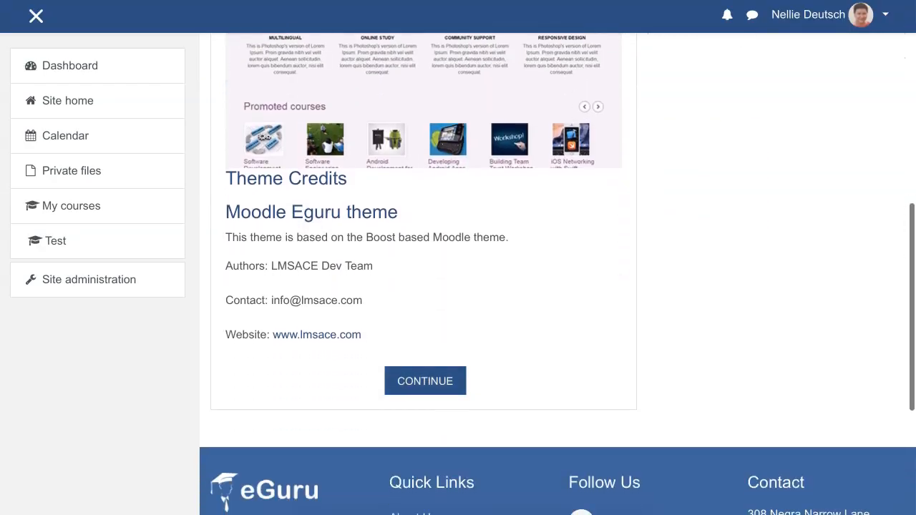
pyautogui.click(423, 381)
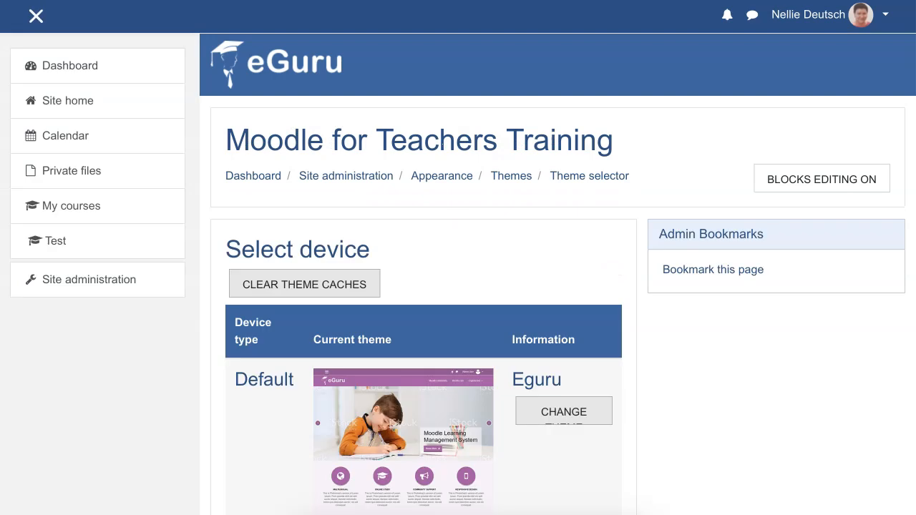
pyautogui.scroll(-3)
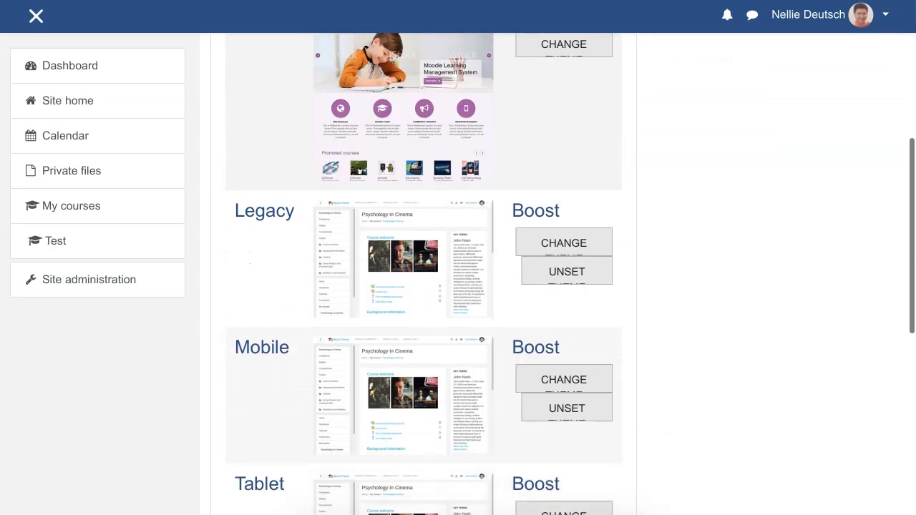
pyautogui.scroll(-3)
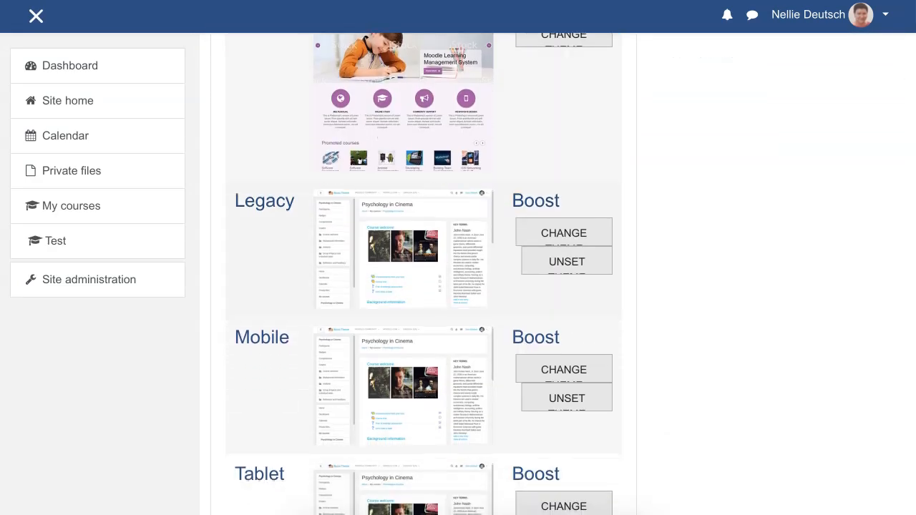
pyautogui.scroll(-3)
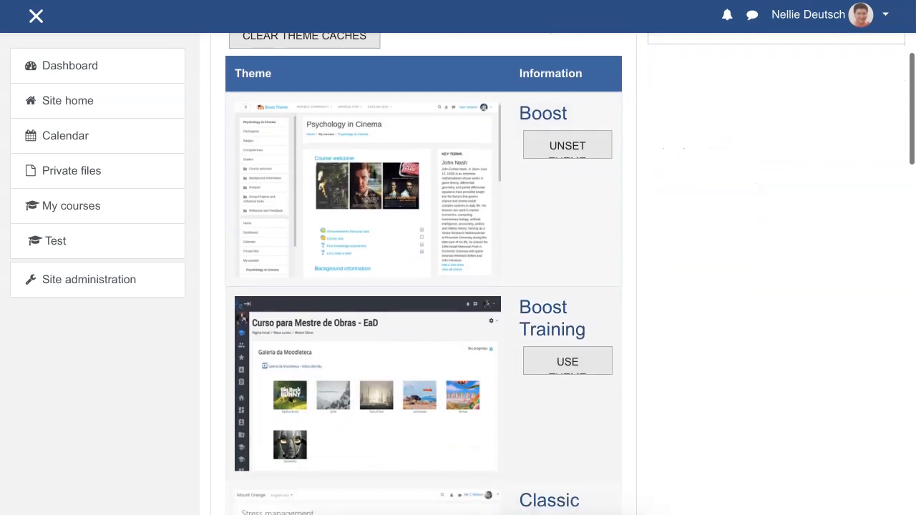
pyautogui.scroll(-3)
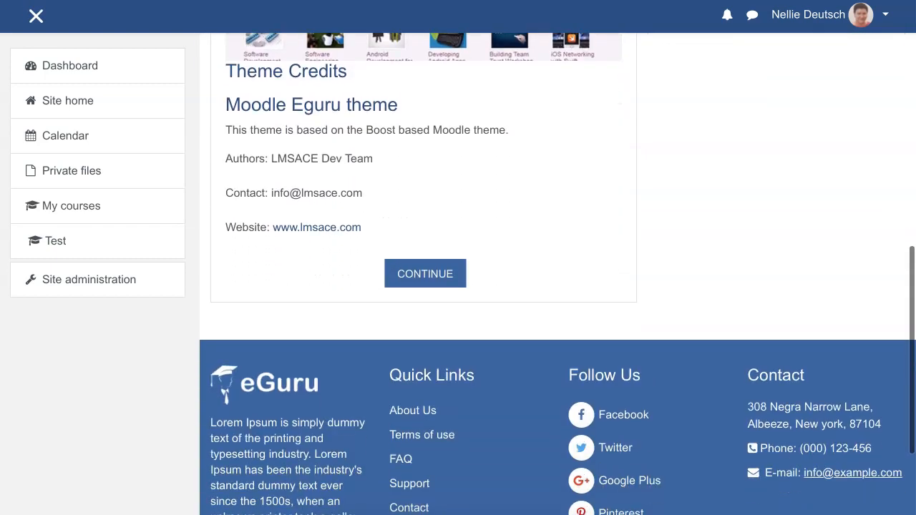
# Step: Change the Mobile device theme to Eguru and continue back to the device overview
pyautogui.click(425, 273)
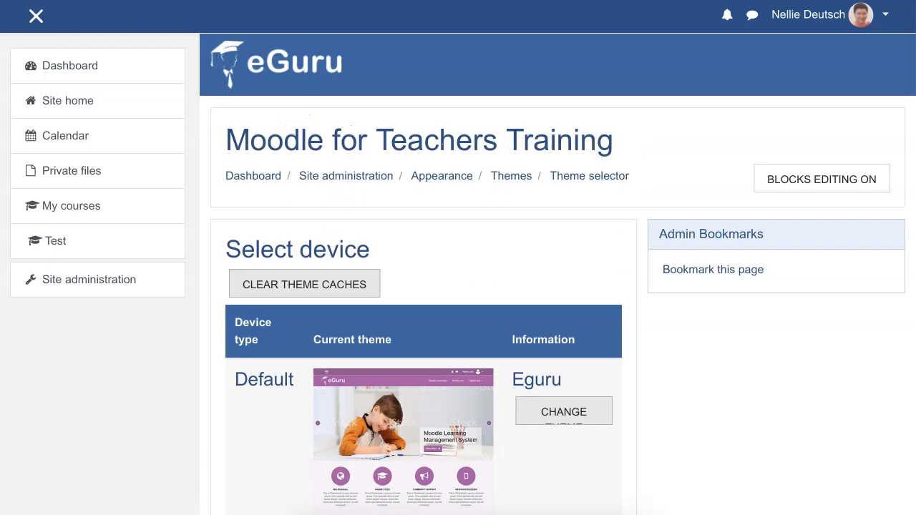
pyautogui.scroll(-3)
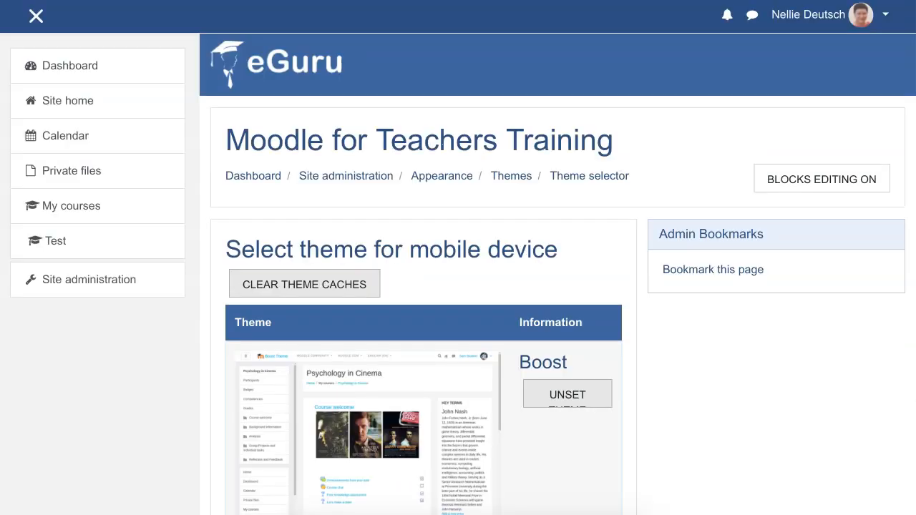
pyautogui.scroll(-3)
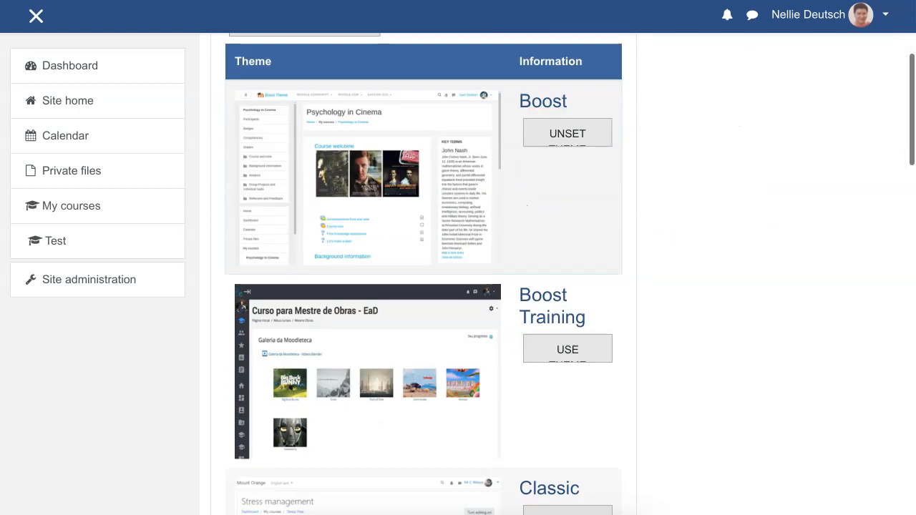
pyautogui.scroll(-3)
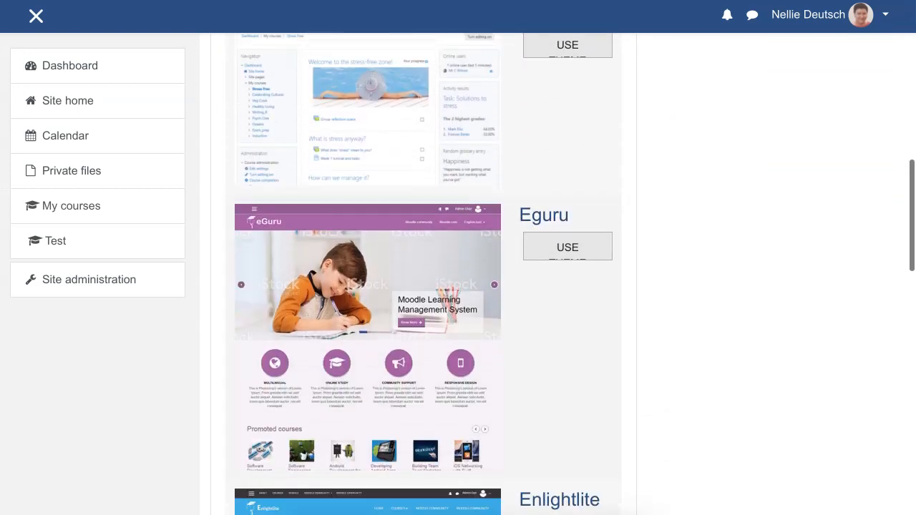
pyautogui.click(566, 246)
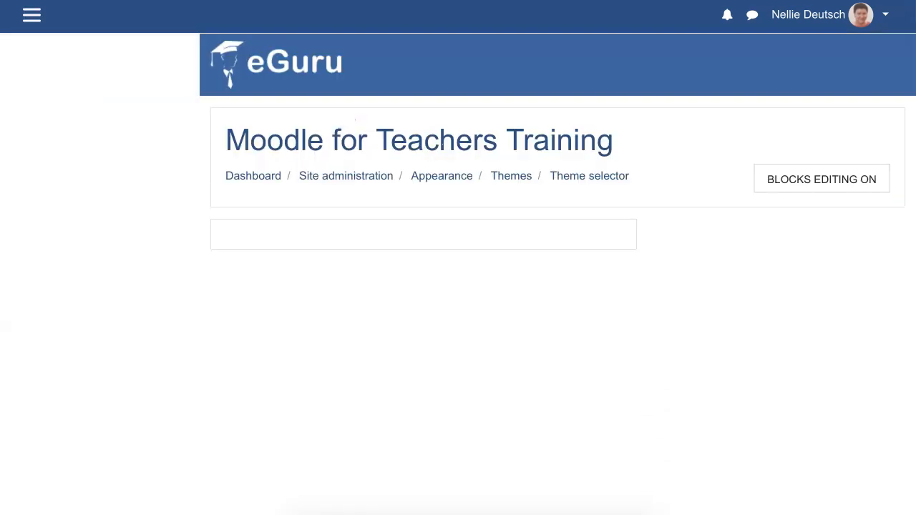
pyautogui.click(31, 14)
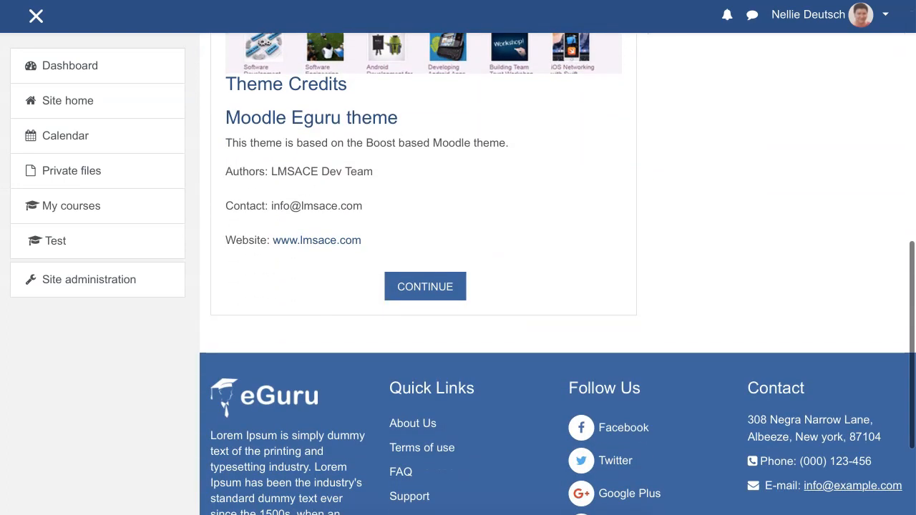
pyautogui.click(423, 286)
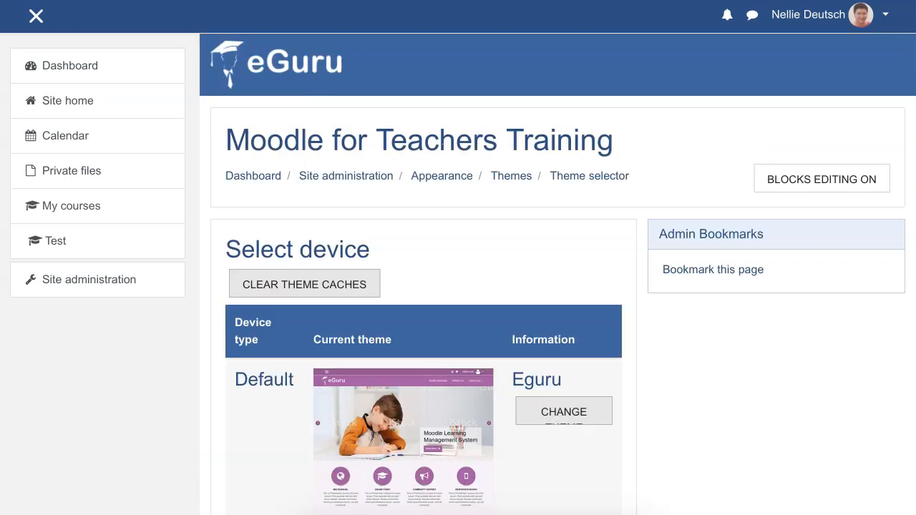
# Step: Scroll the Tablet theme choices down to Eguru
pyautogui.scroll(-3)
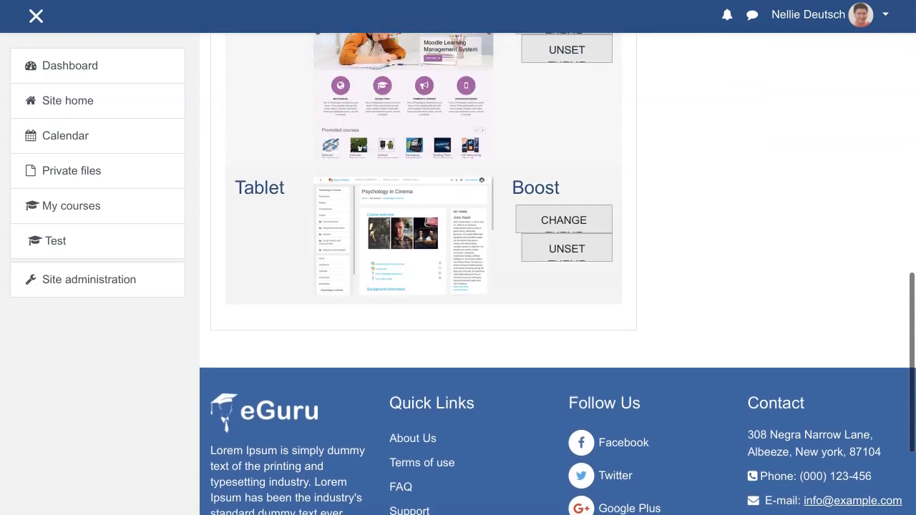
pyautogui.scroll(-3)
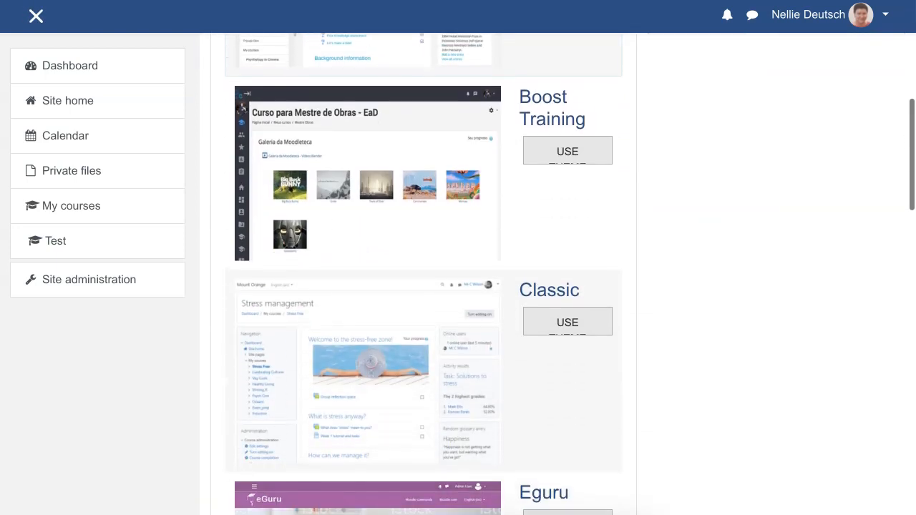
pyautogui.scroll(-3)
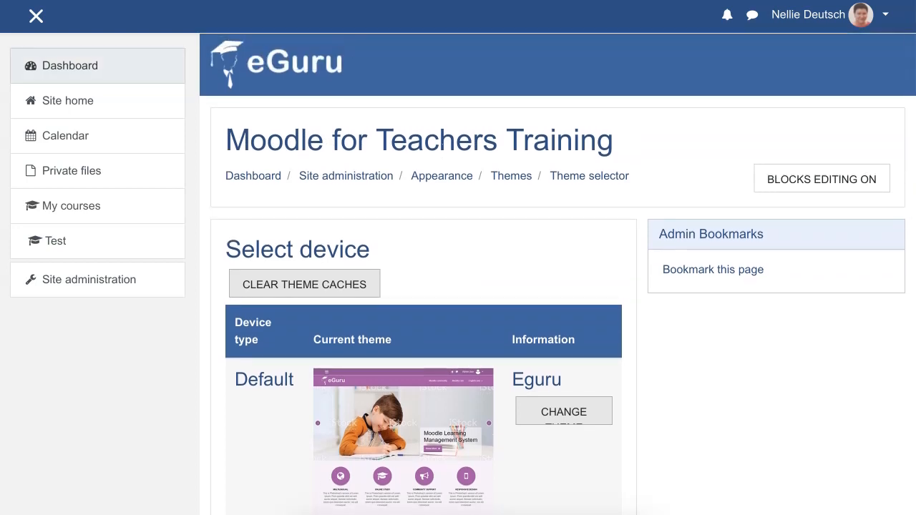
# Step: Go to the Dashboard, now in the eGuru look, and bring up the user menu
pyautogui.click(69, 66)
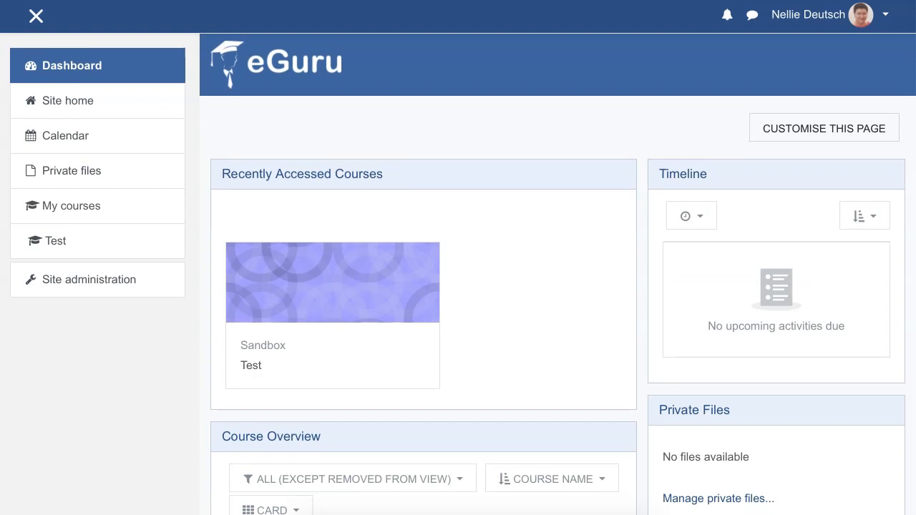
pyautogui.click(89, 279)
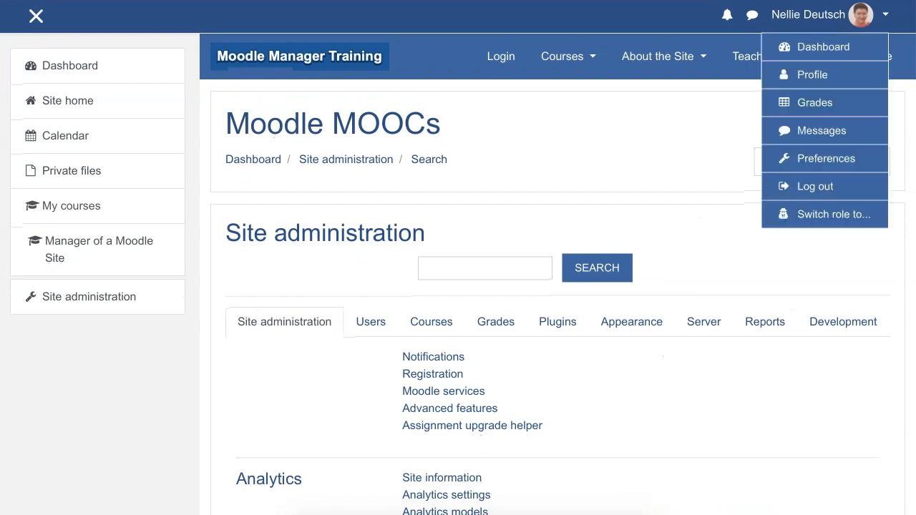
pyautogui.moveTo(814, 186)
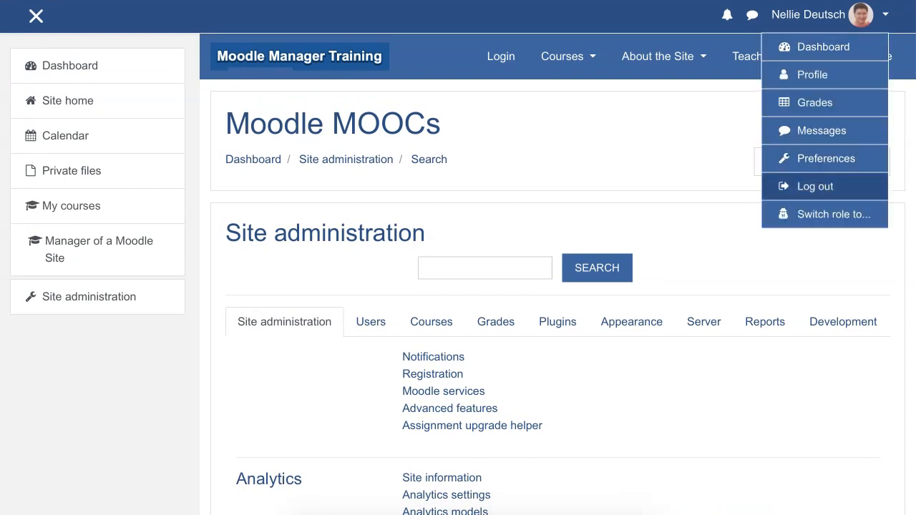
# Step: Log out and scroll the public Moodle Manager Training front page to the footer and back
pyautogui.click(814, 186)
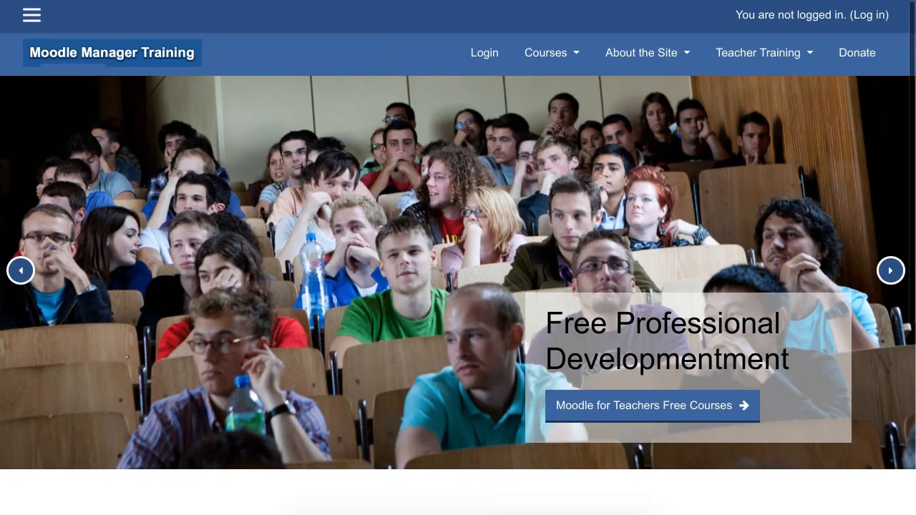
pyautogui.scroll(-3)
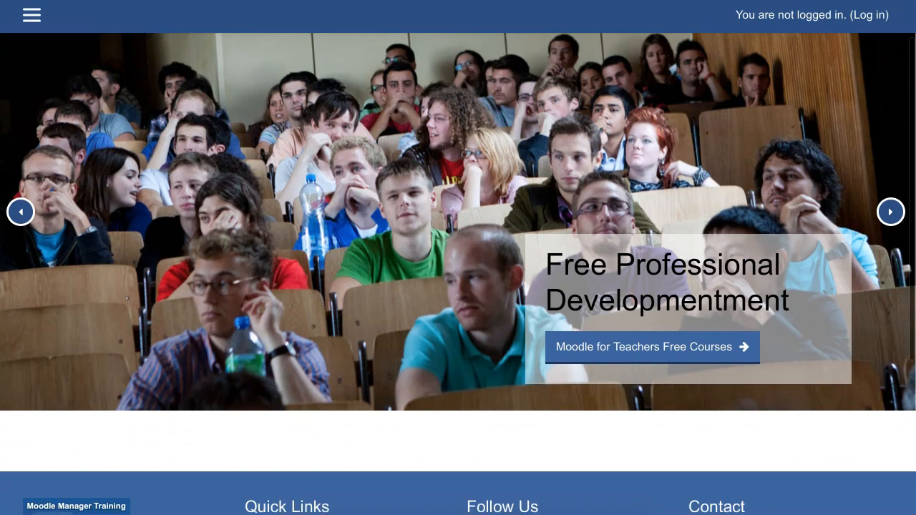
pyautogui.scroll(-3)
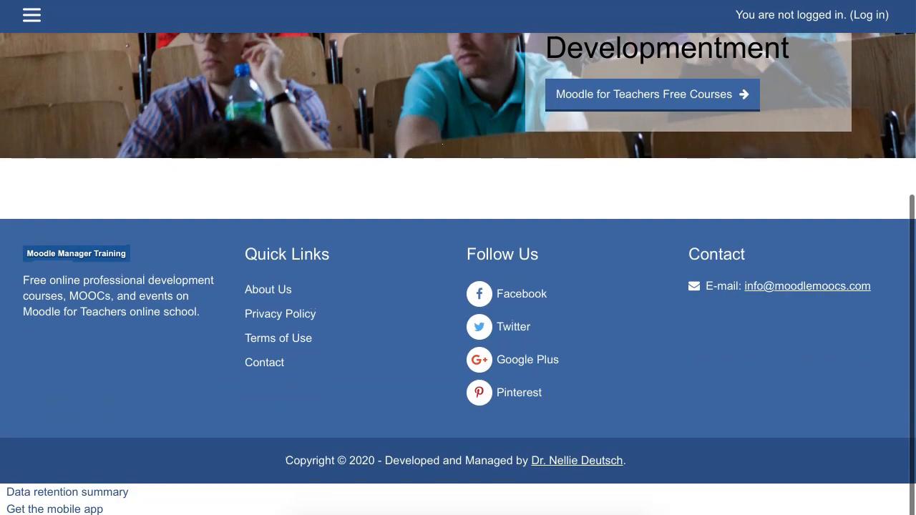
pyautogui.scroll(3)
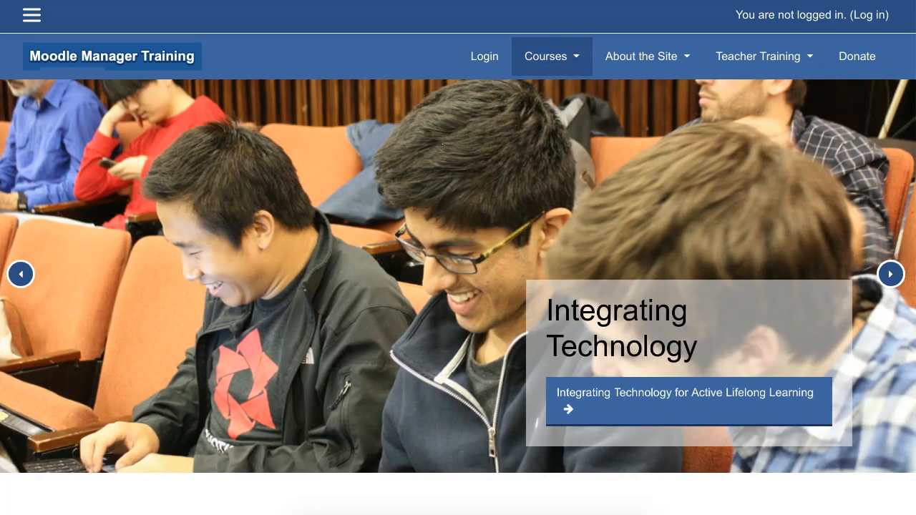
pyautogui.click(551, 57)
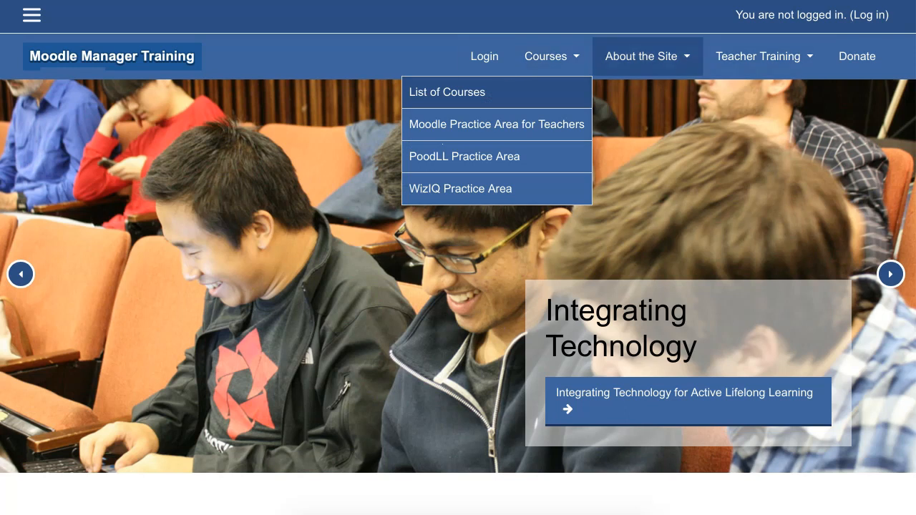
pyautogui.click(764, 56)
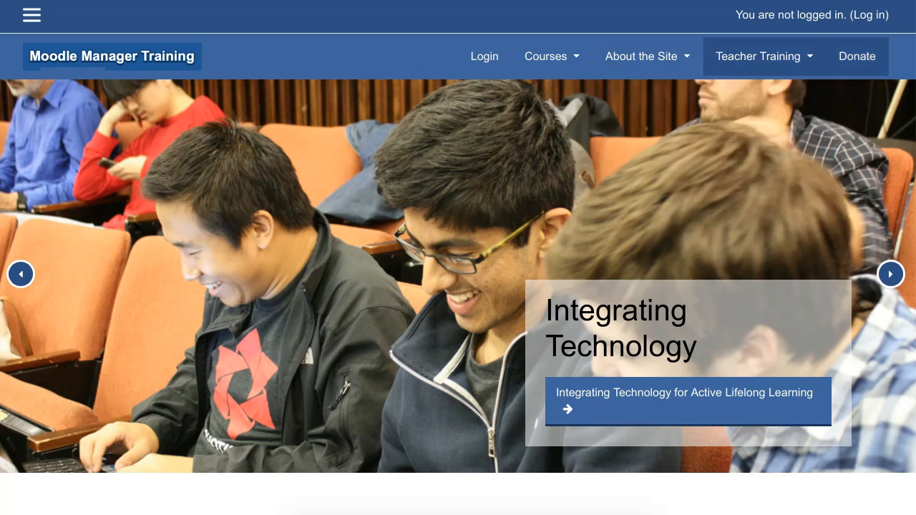
pyautogui.click(686, 392)
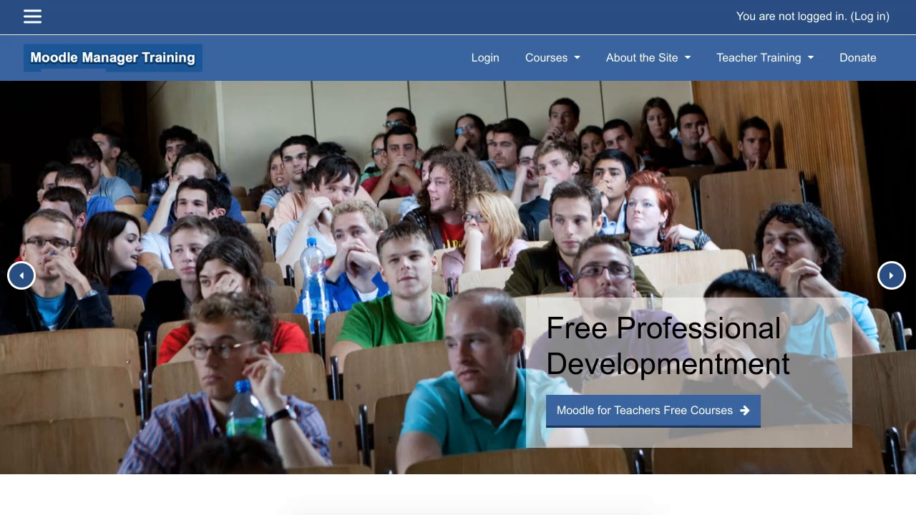
pyautogui.click(891, 275)
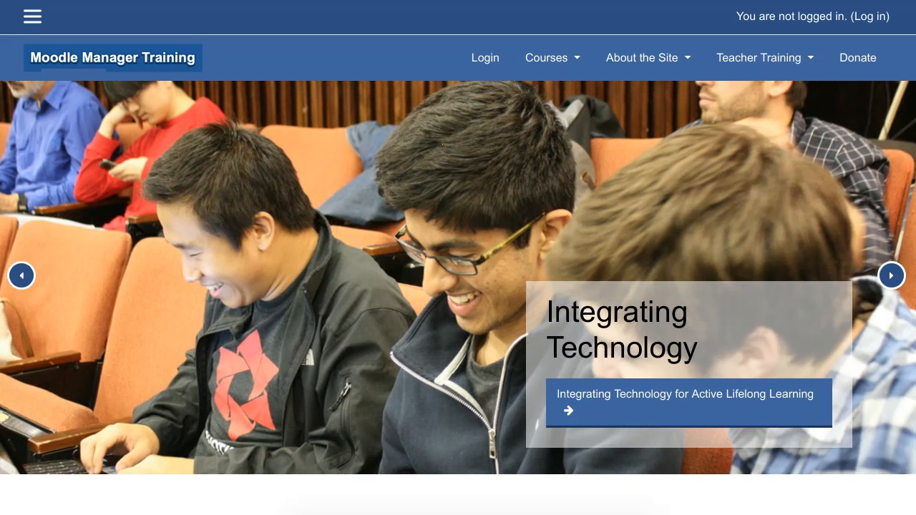
pyautogui.click(892, 274)
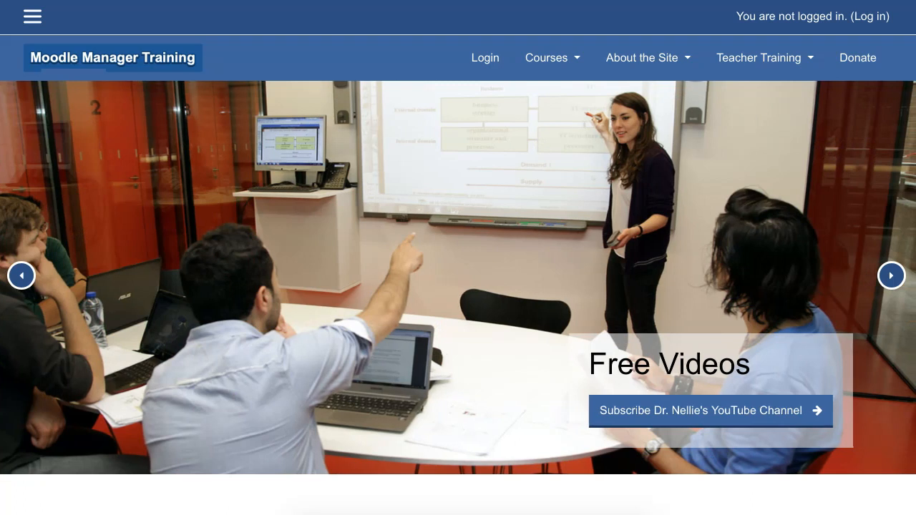